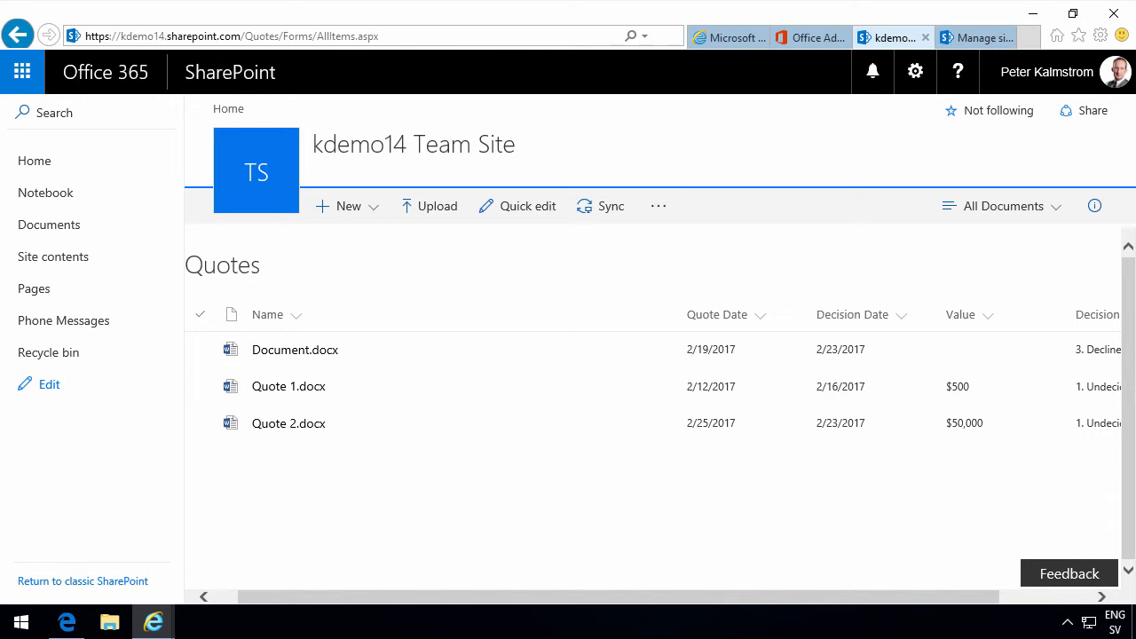
pyautogui.moveTo(426, 359)
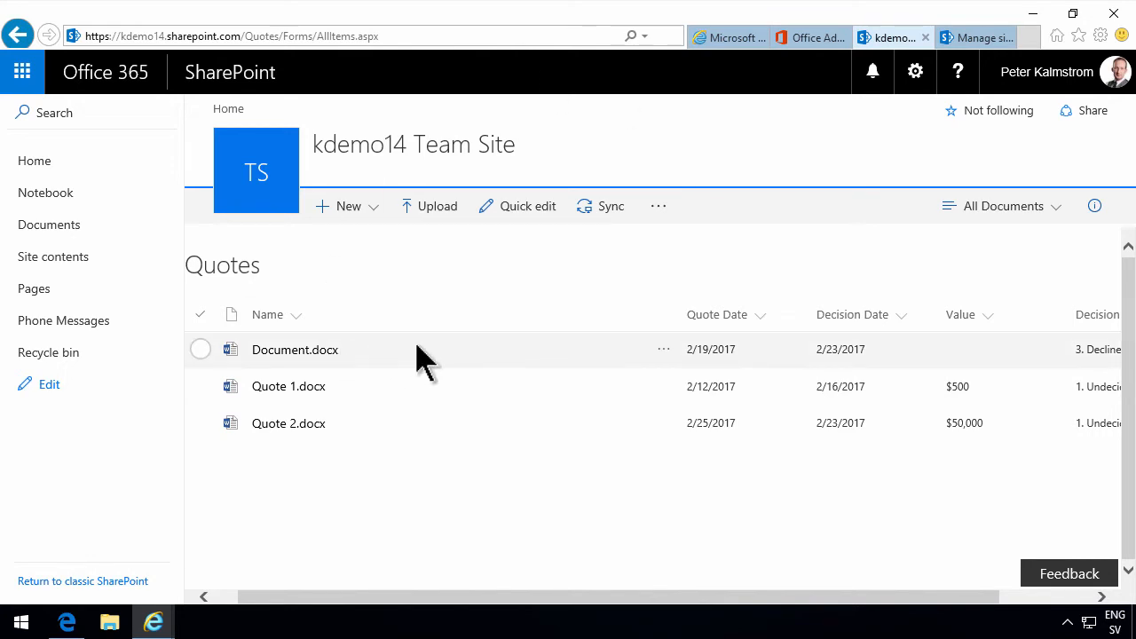
pyautogui.moveTo(444, 391)
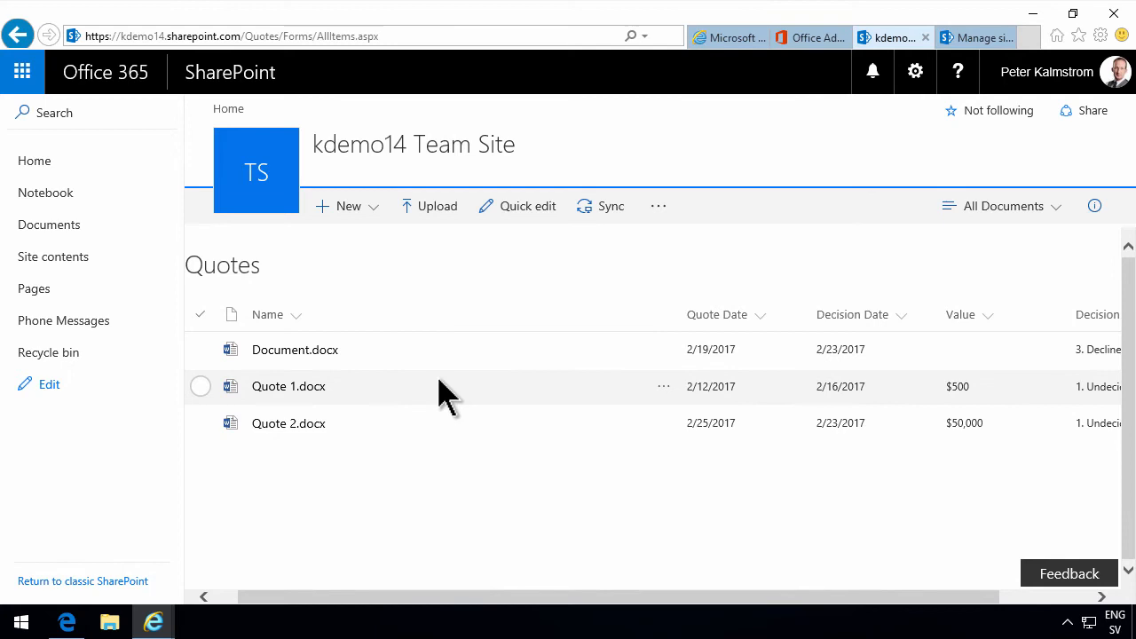
pyautogui.moveTo(306, 71)
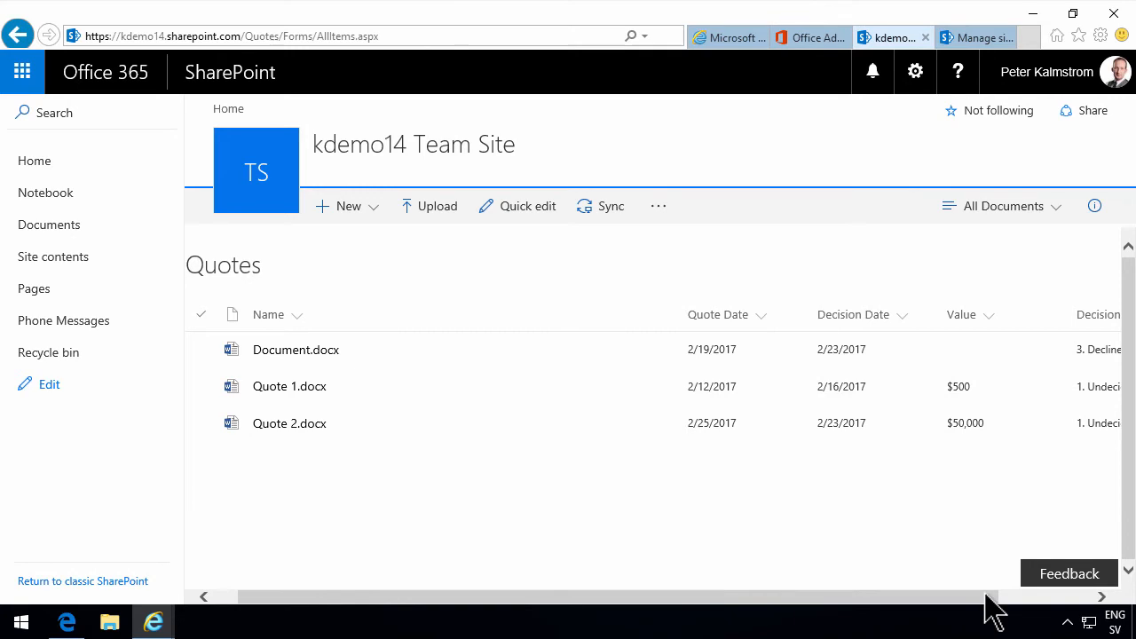
pyautogui.moveTo(484, 395)
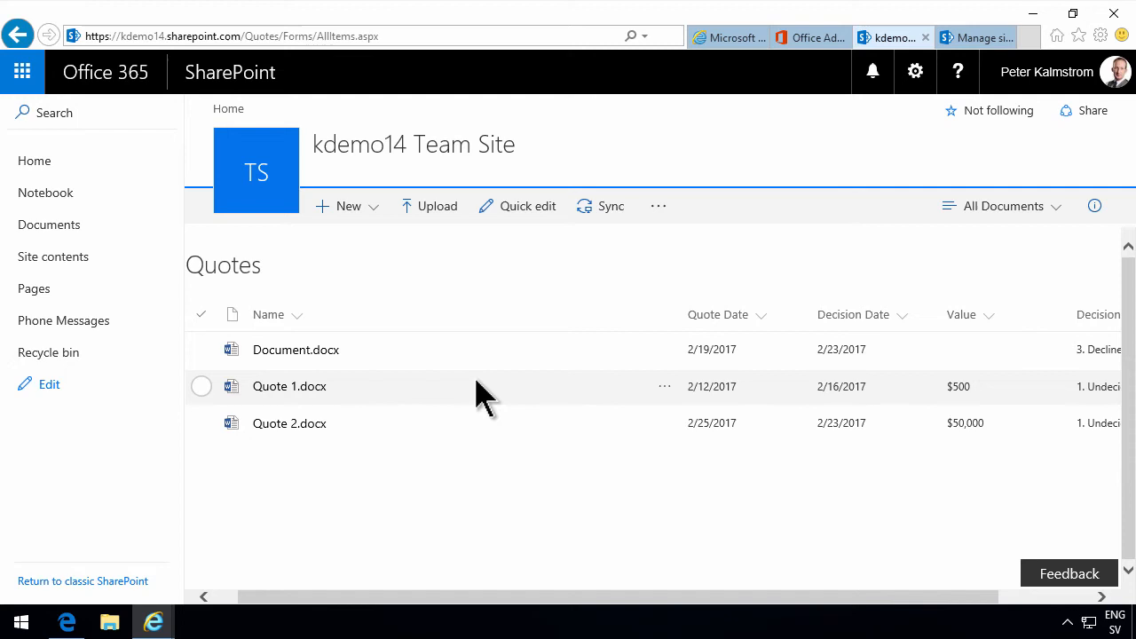
pyautogui.moveTo(619, 566)
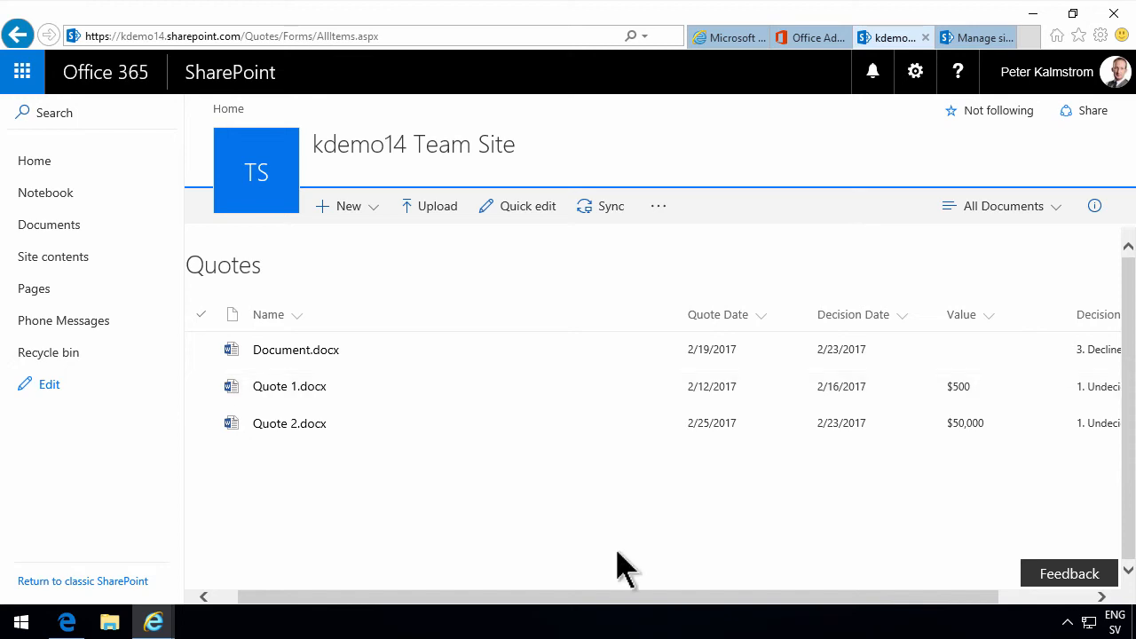
pyautogui.moveTo(240, 608)
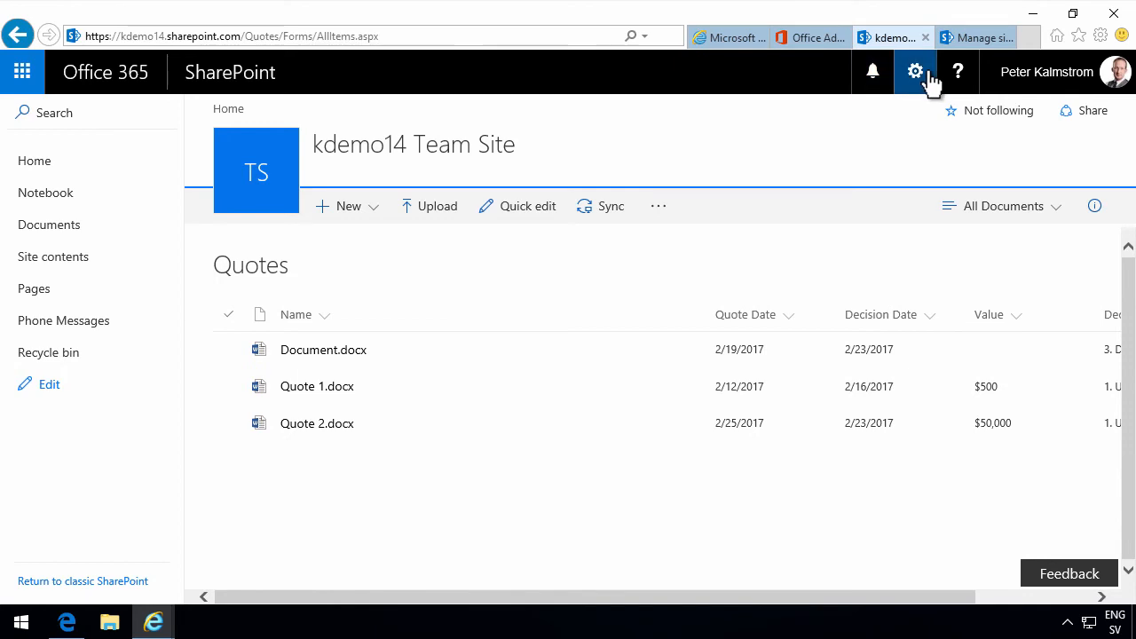
# - Open the Quotes library's settings page from the gear menu
pyautogui.click(915, 71)
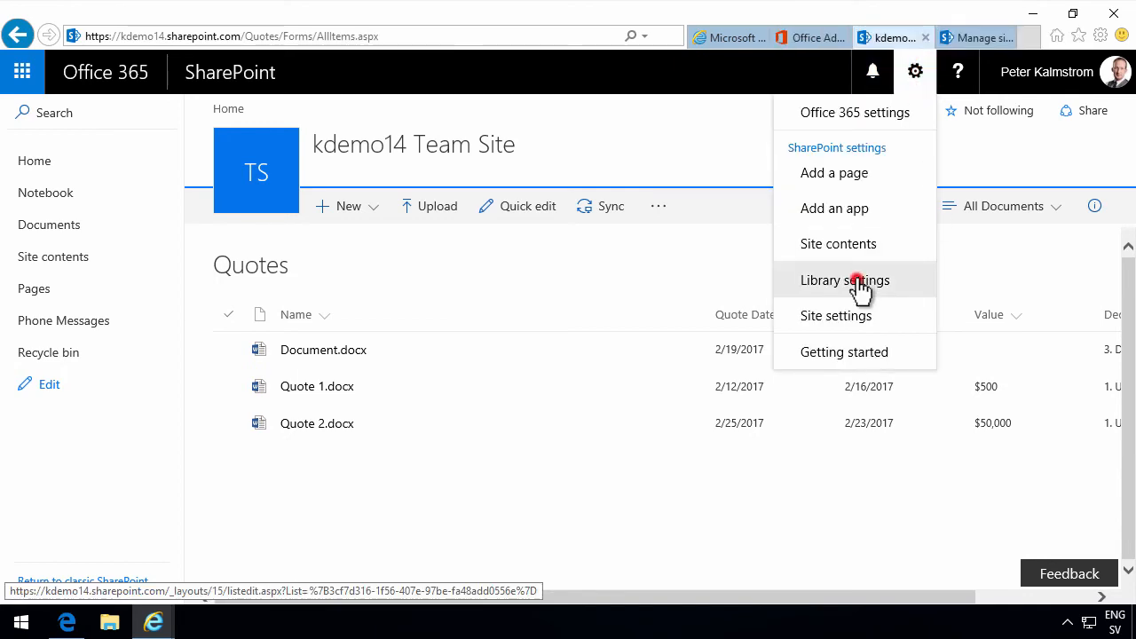
pyautogui.click(844, 279)
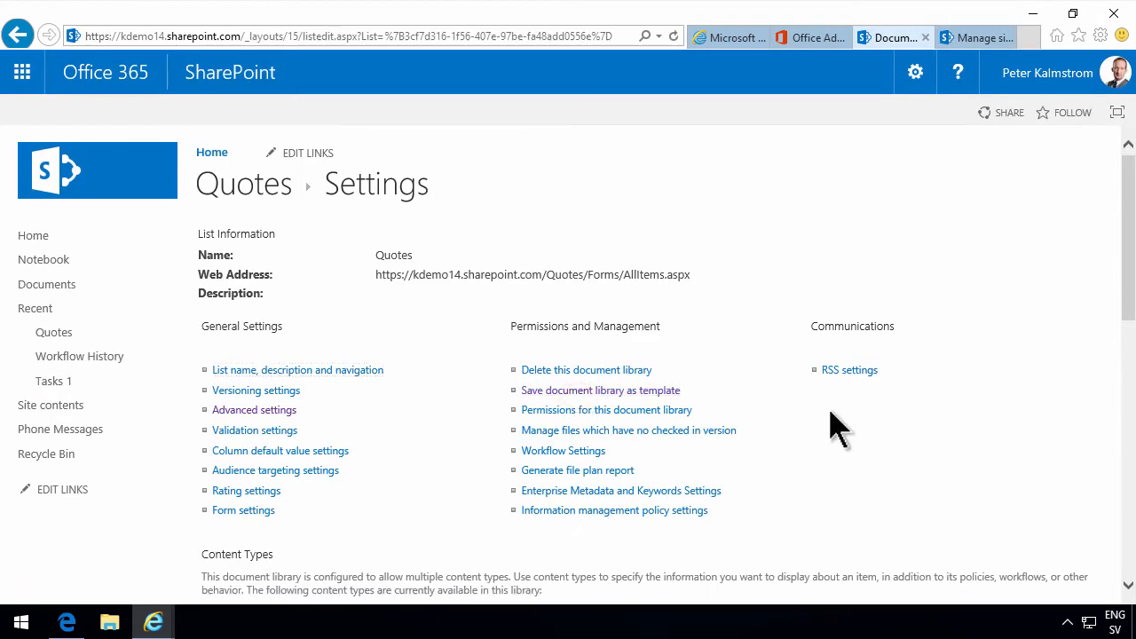
# - Save the Quotes library as template file 'Contoso Quotes' with Include Content left unchecked
pyautogui.click(601, 389)
pyautogui.write('Contos')
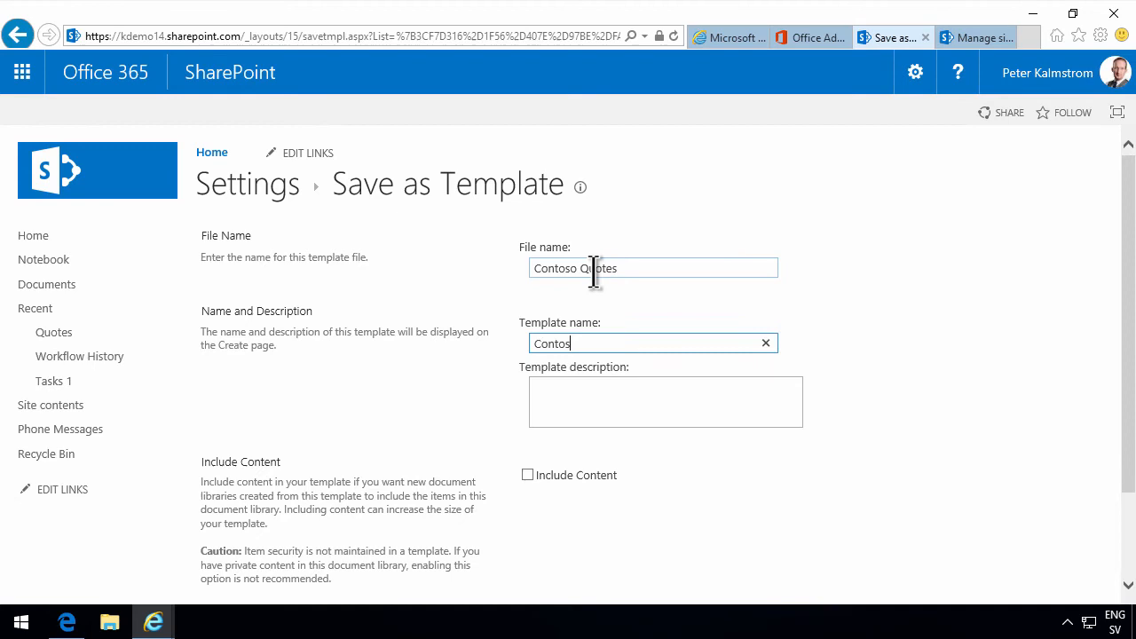
pyautogui.write('Quote')
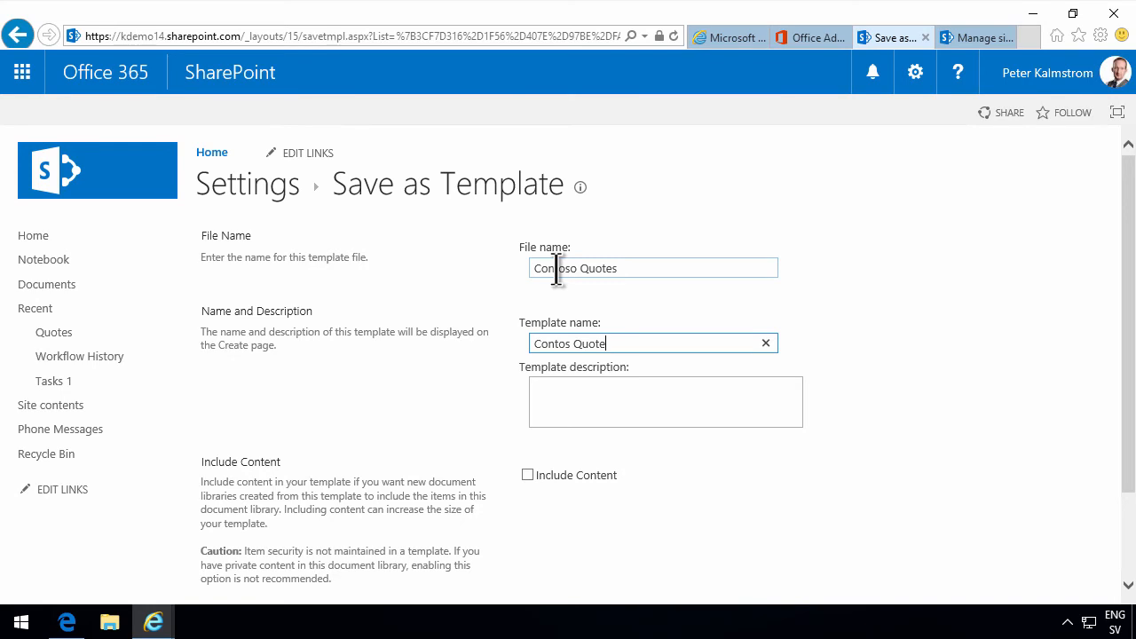
pyautogui.scroll(-3)
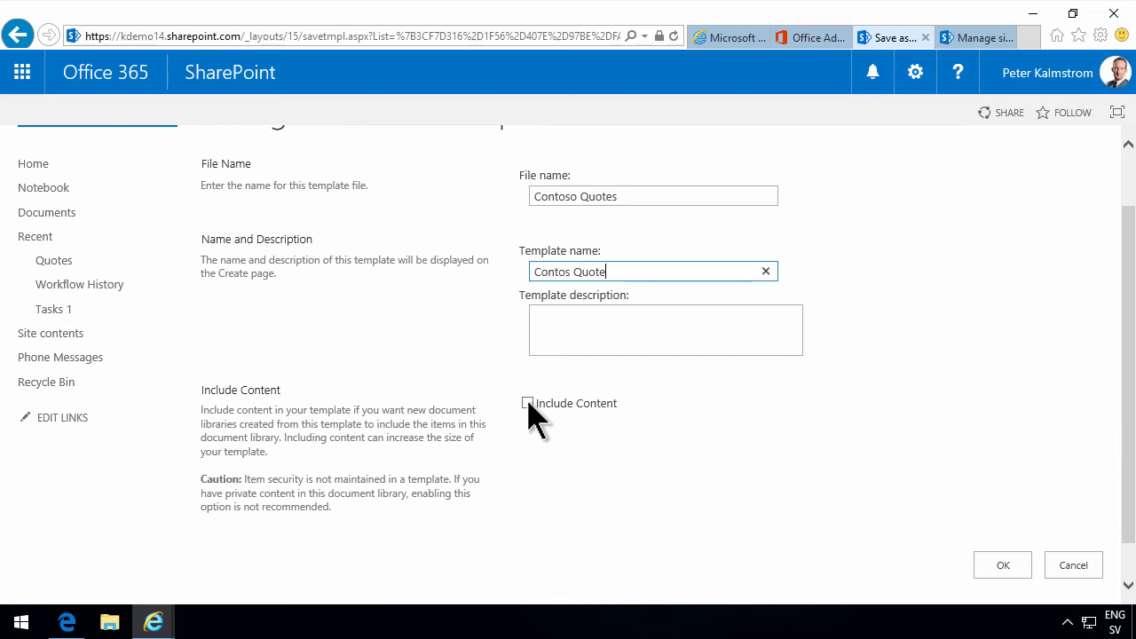
pyautogui.moveTo(954, 550)
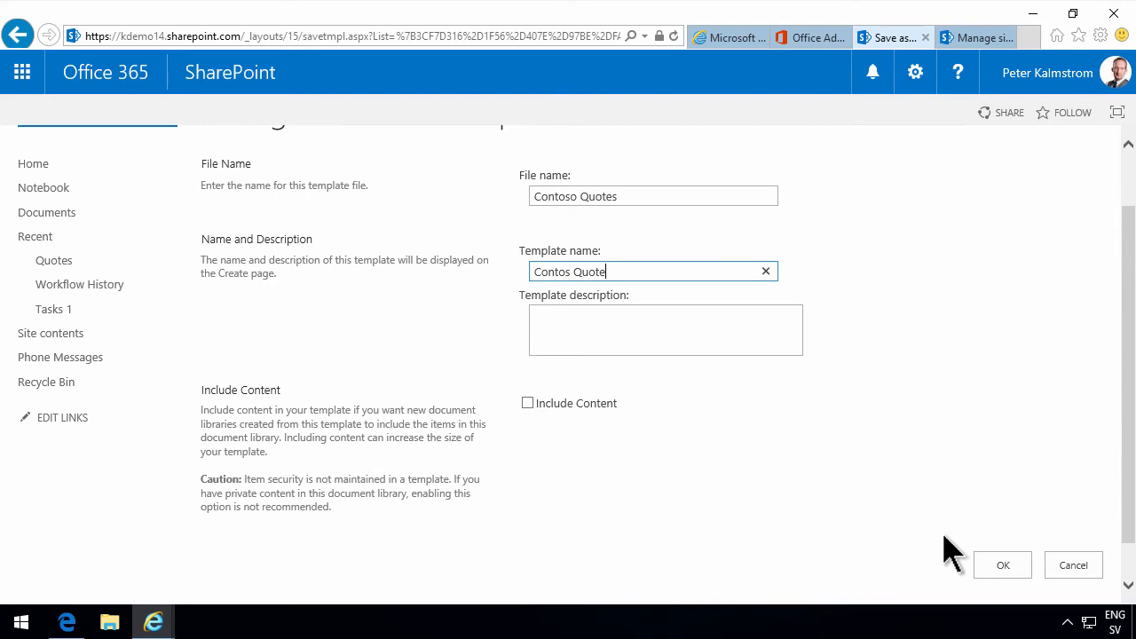
pyautogui.click(1002, 565)
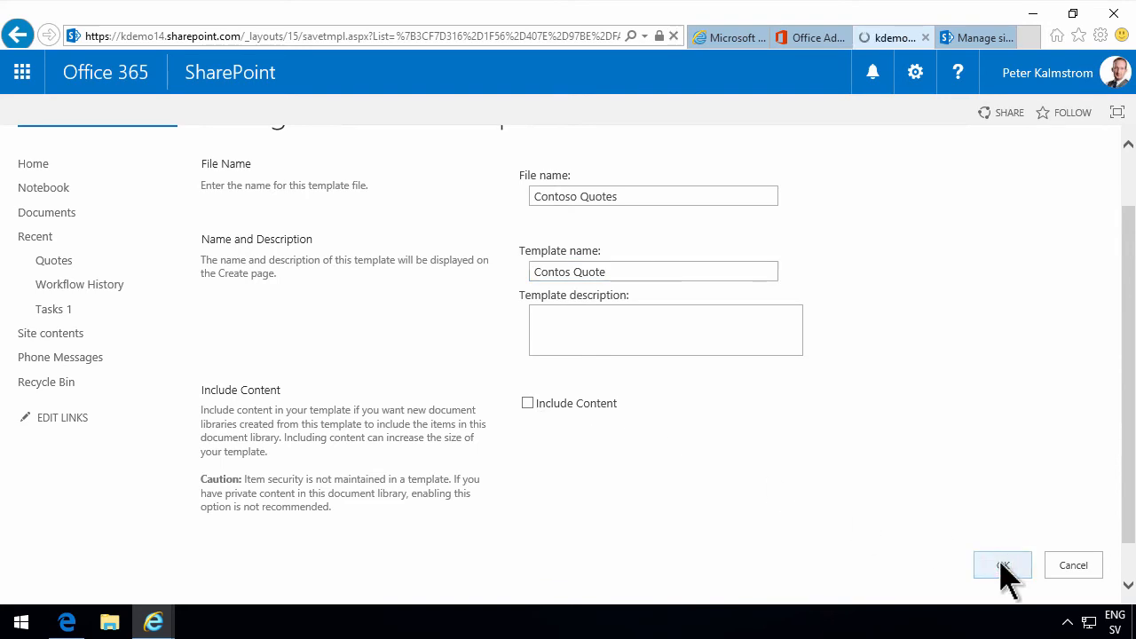
pyautogui.click(1002, 566)
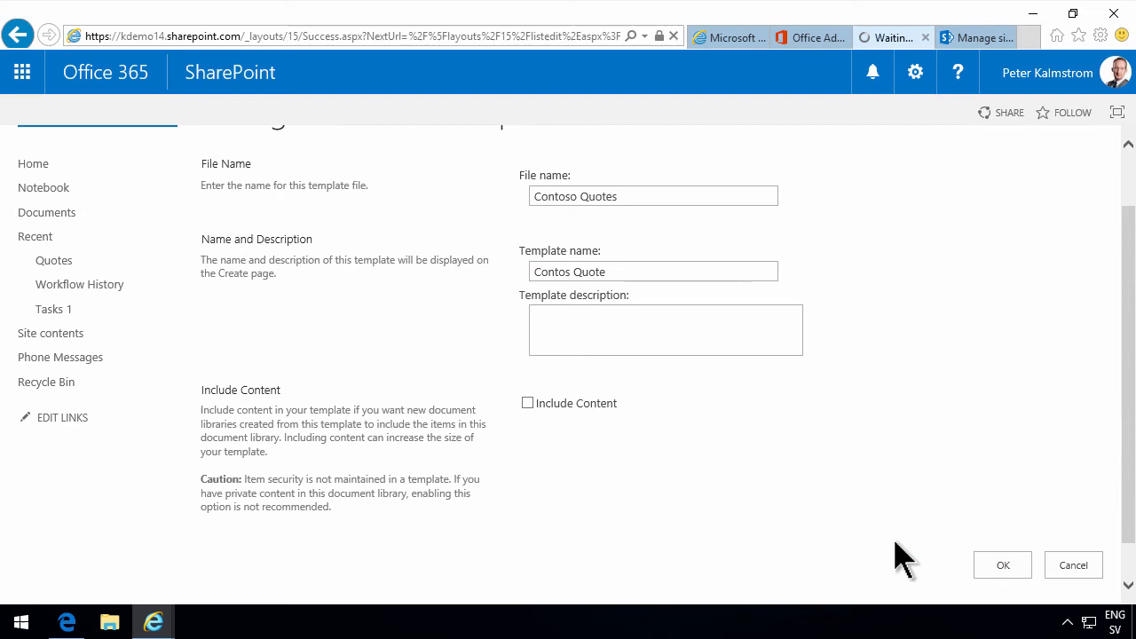
# - From the success page, open the List Template Gallery listing the Contoso Quotes template
pyautogui.click(1003, 566)
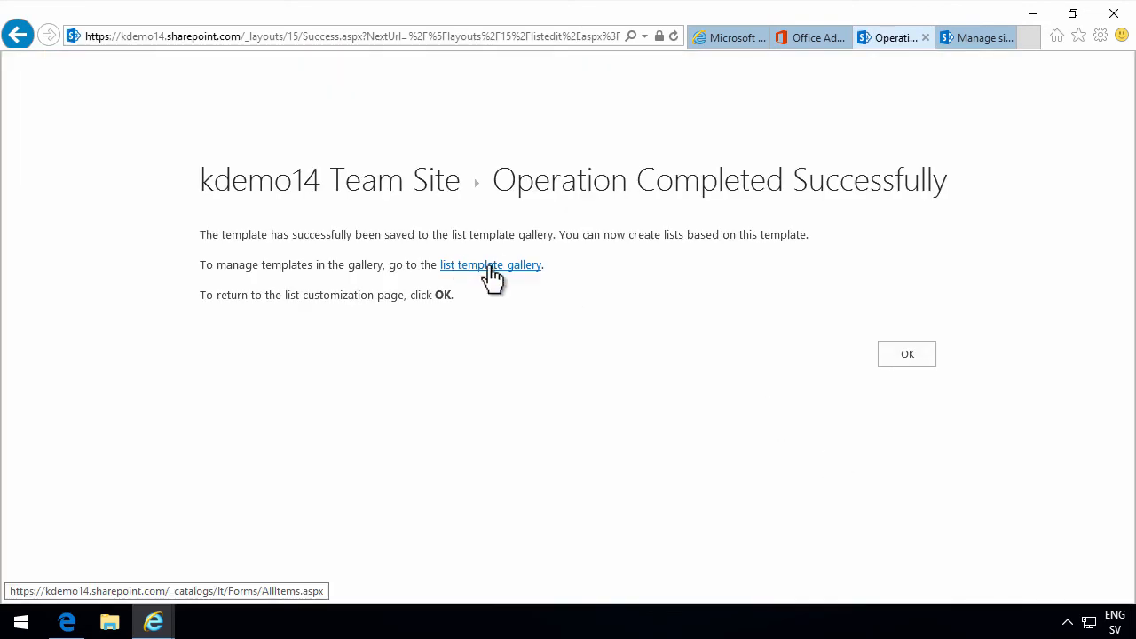
pyautogui.click(489, 264)
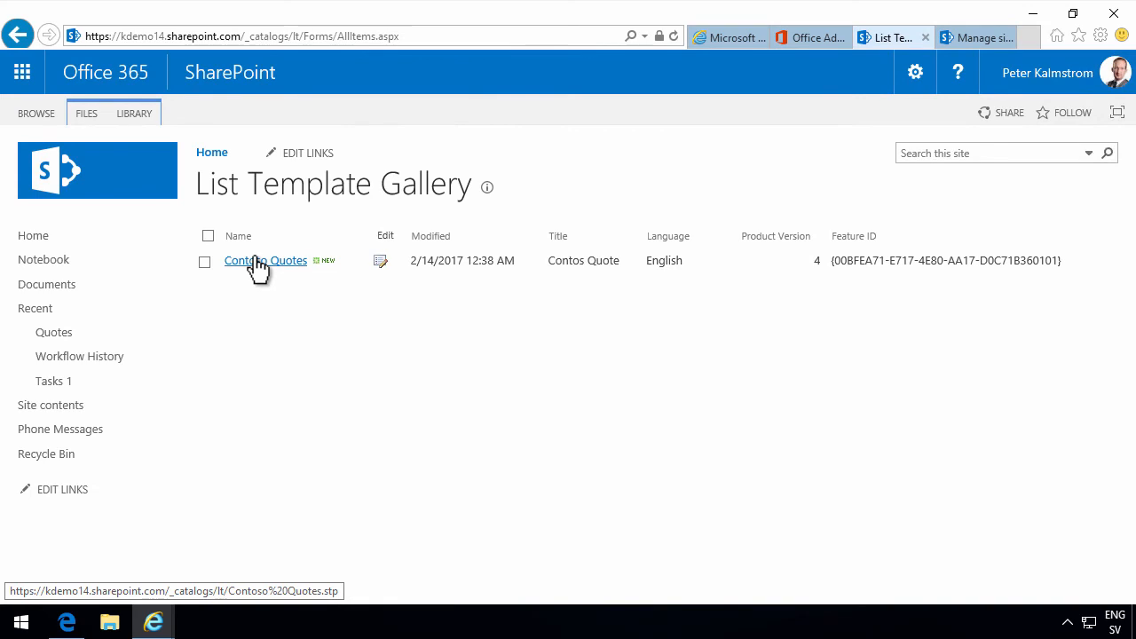
pyautogui.moveTo(266, 271)
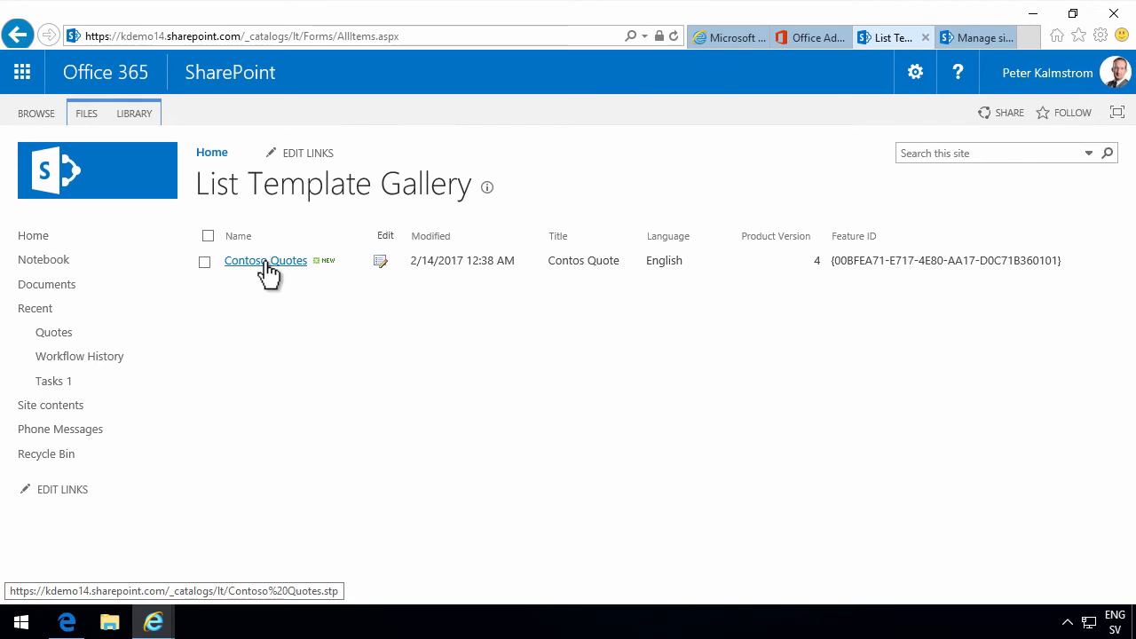
# - Go to Site contents, show the team site's subsites and start a new subsite
pyautogui.click(914, 72)
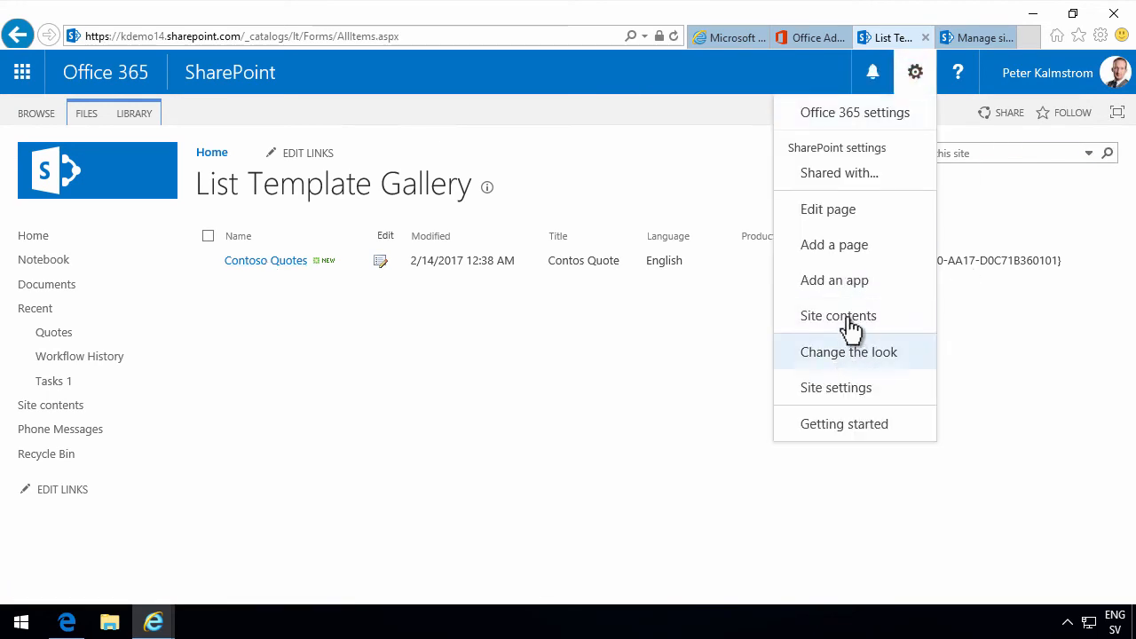
pyautogui.click(837, 315)
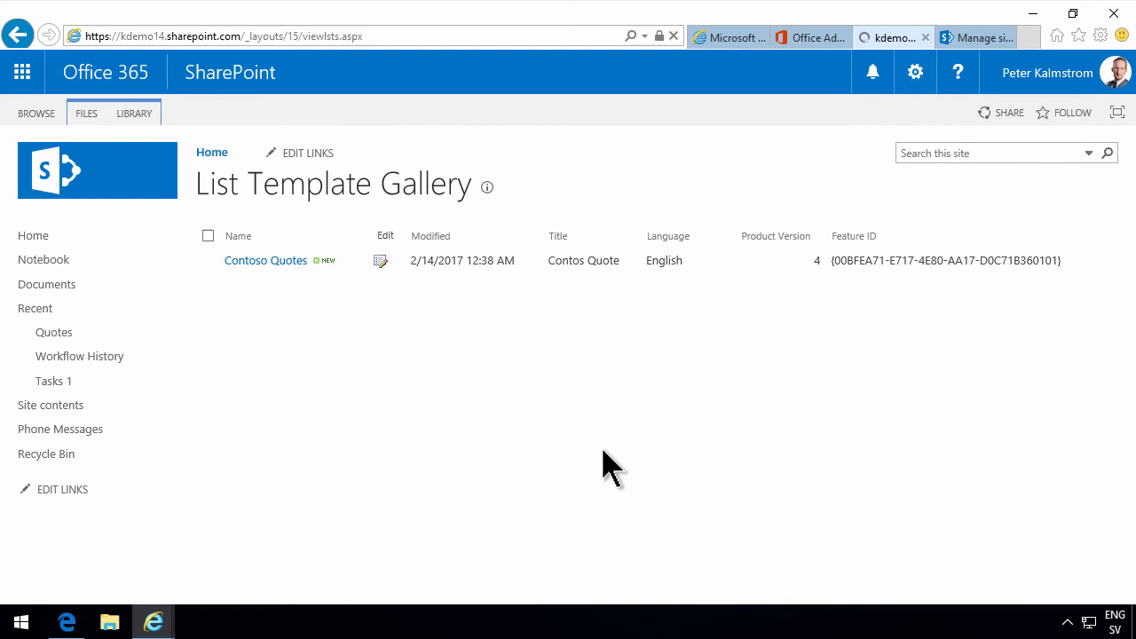
pyautogui.click(50, 404)
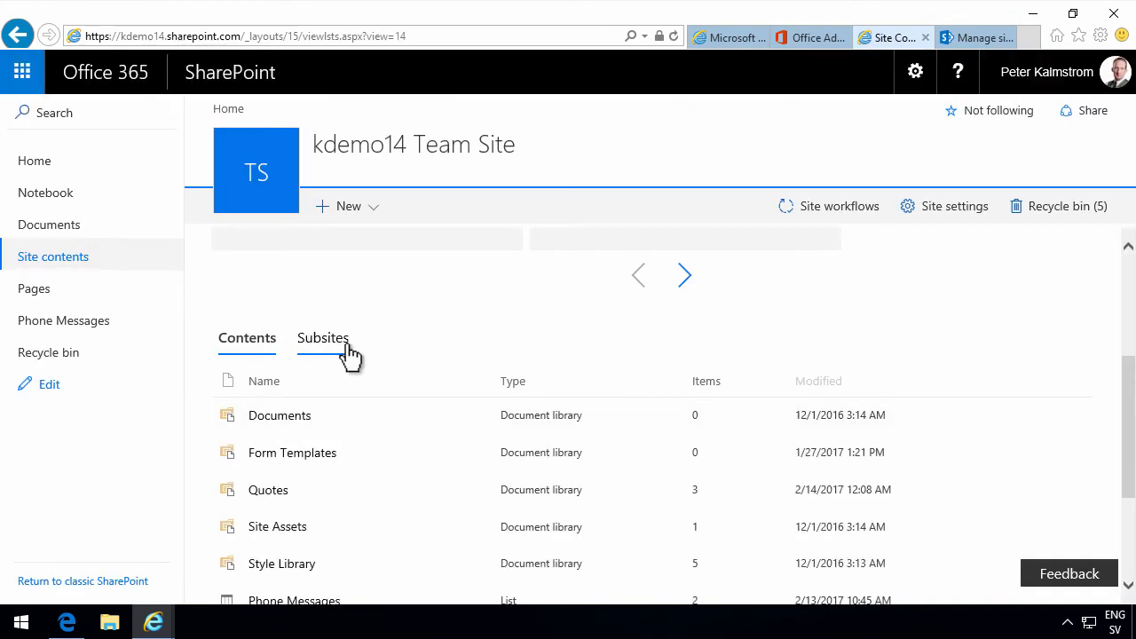
pyautogui.click(322, 337)
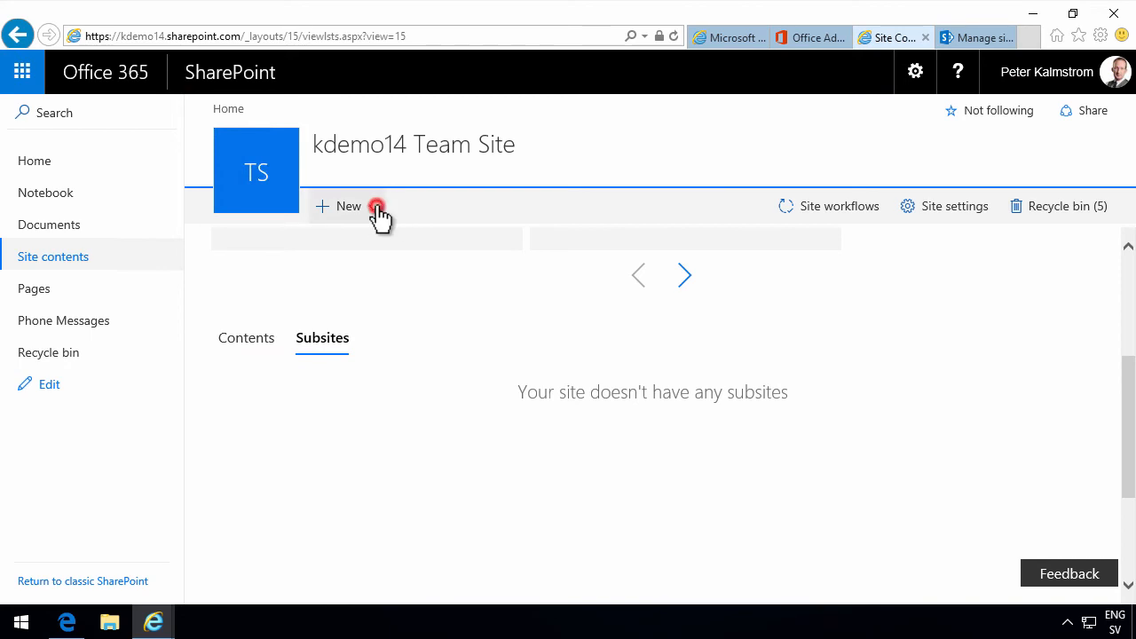
pyautogui.click(348, 206)
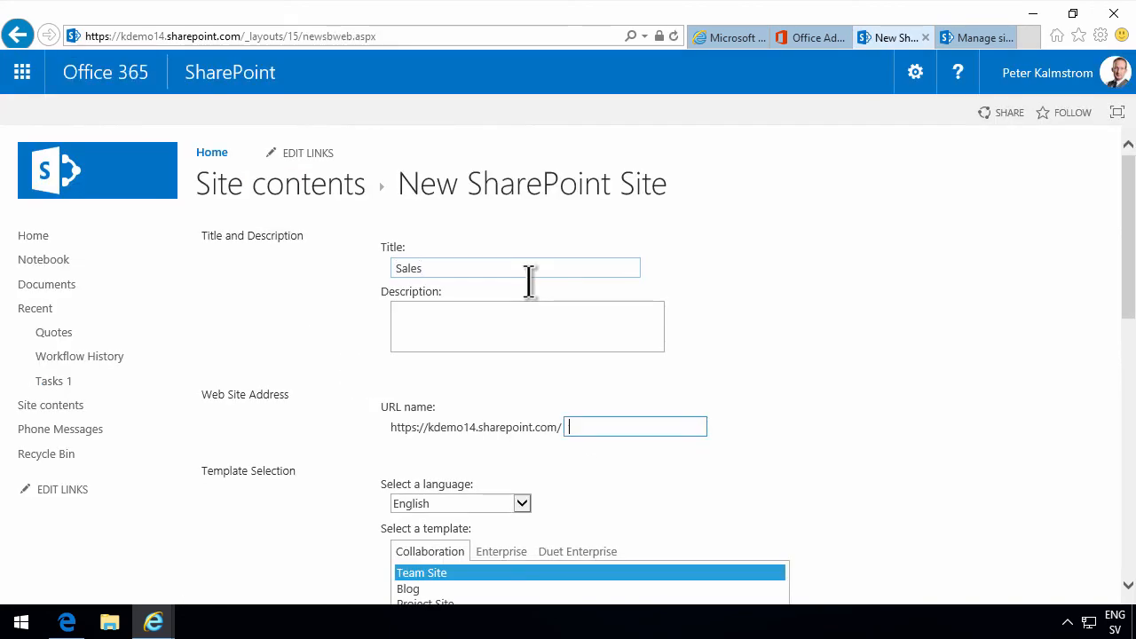
# - Create the Sales team subsite at URL 'sales' using the parent site's top link bar
pyautogui.write('sales')
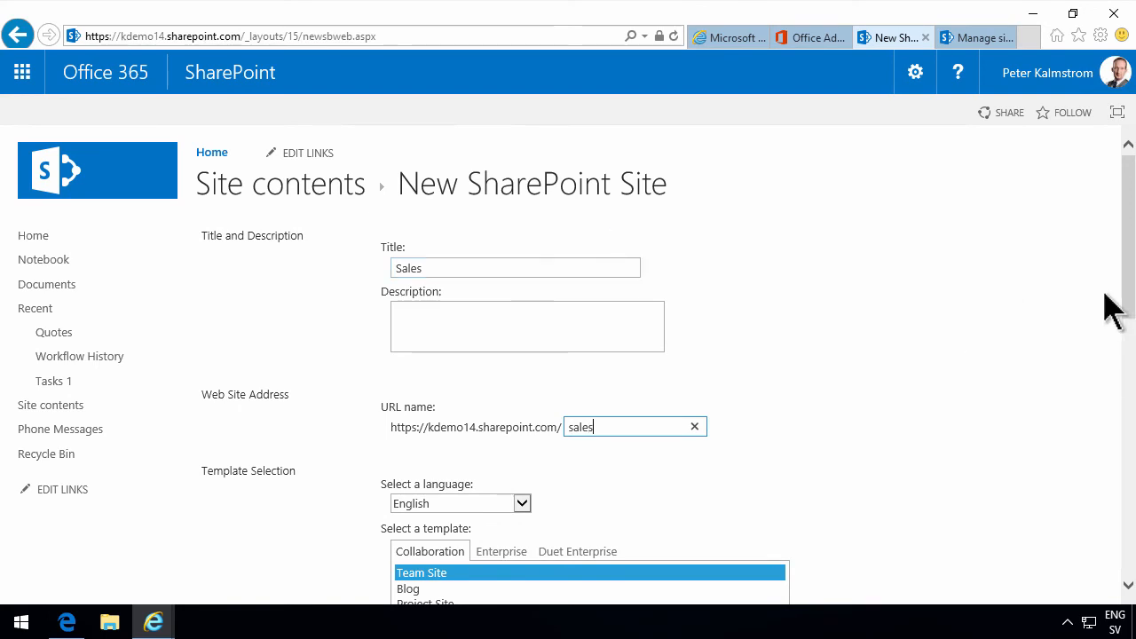
pyautogui.scroll(-3)
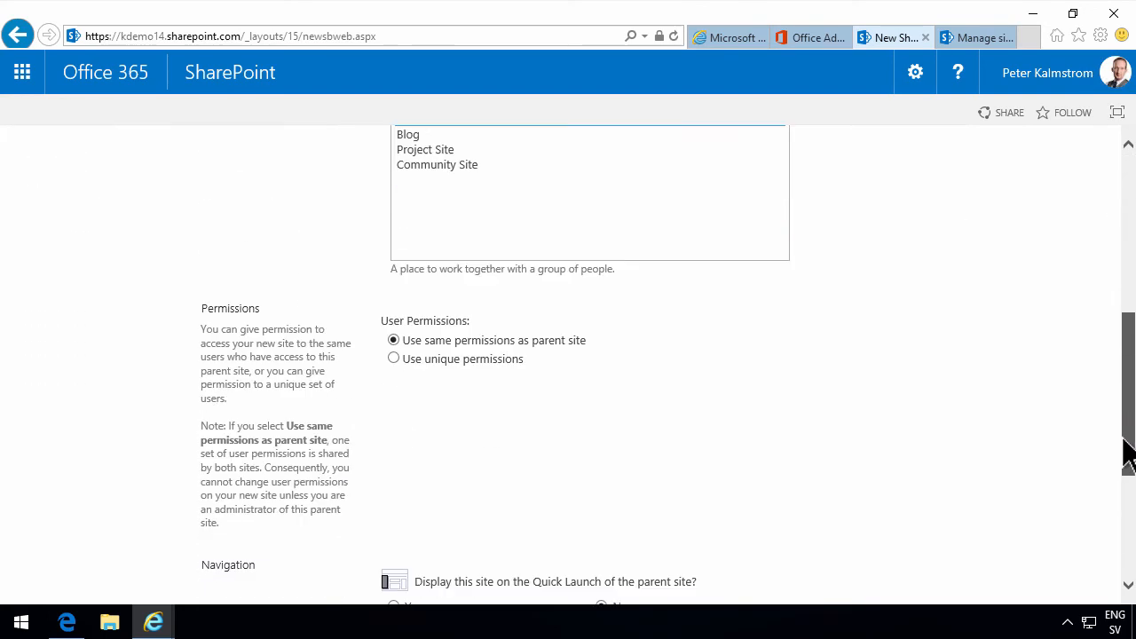
pyautogui.scroll(-3)
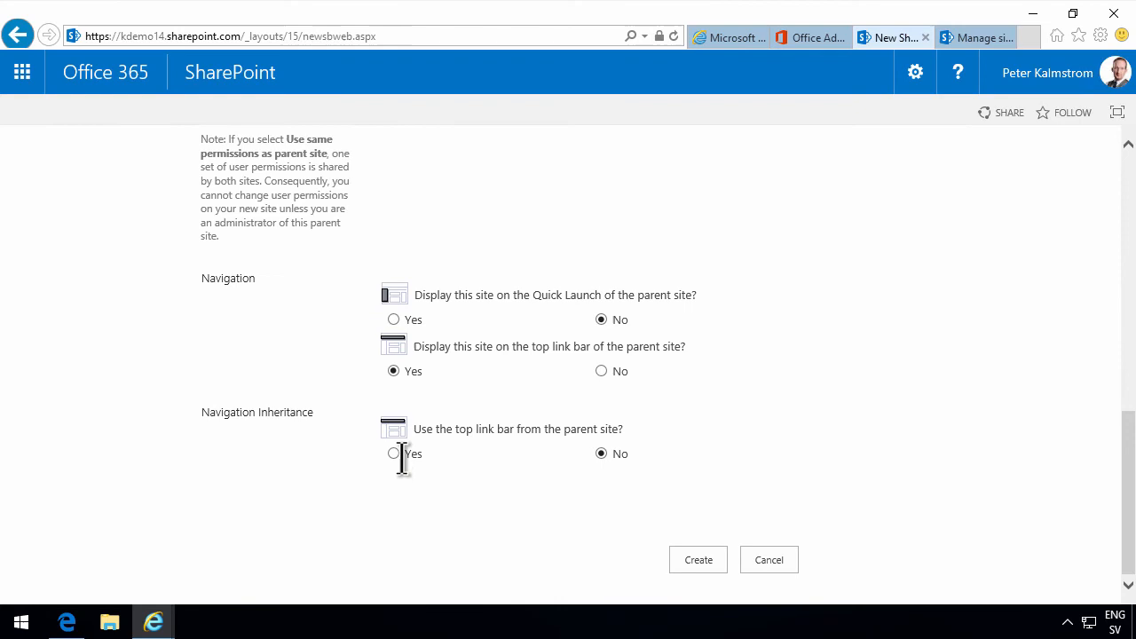
pyautogui.click(697, 559)
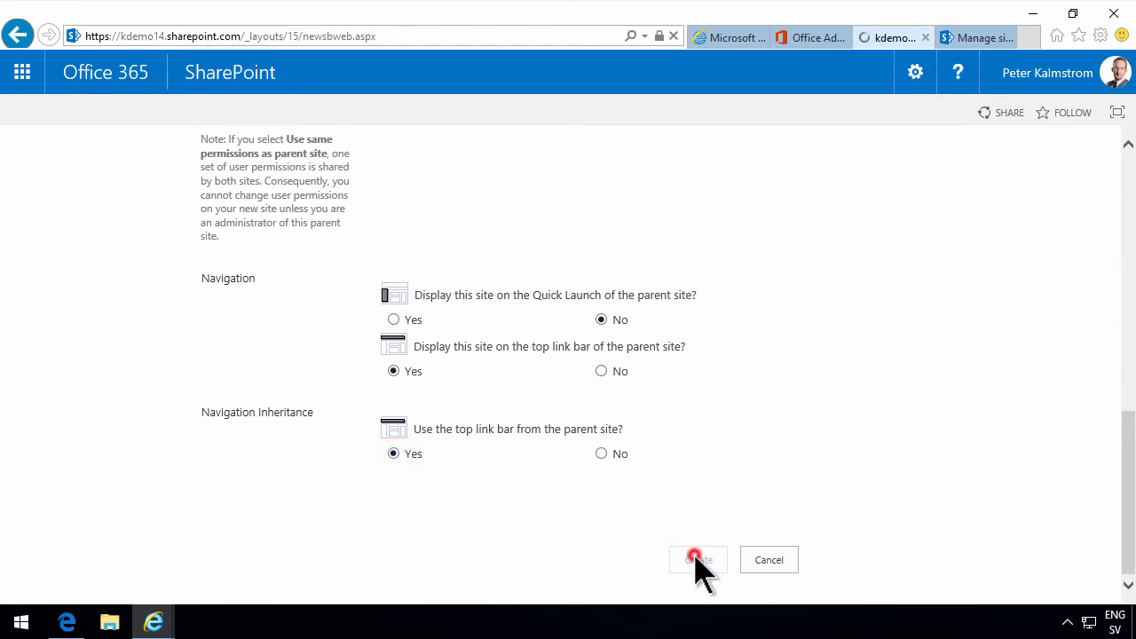
pyautogui.click(698, 559)
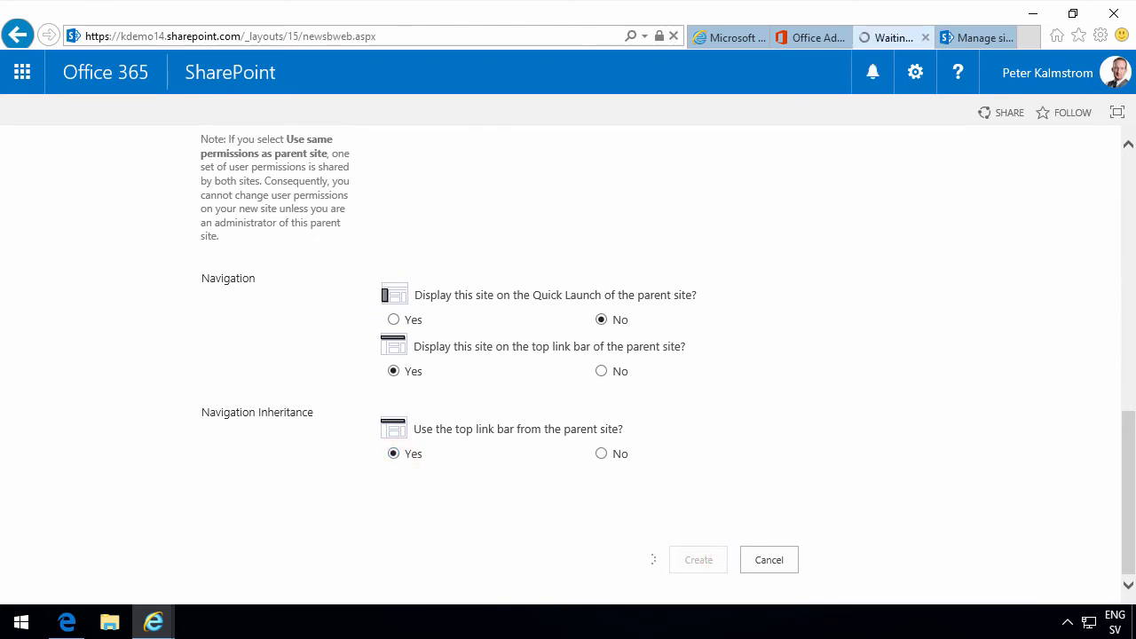
pyautogui.click(697, 559)
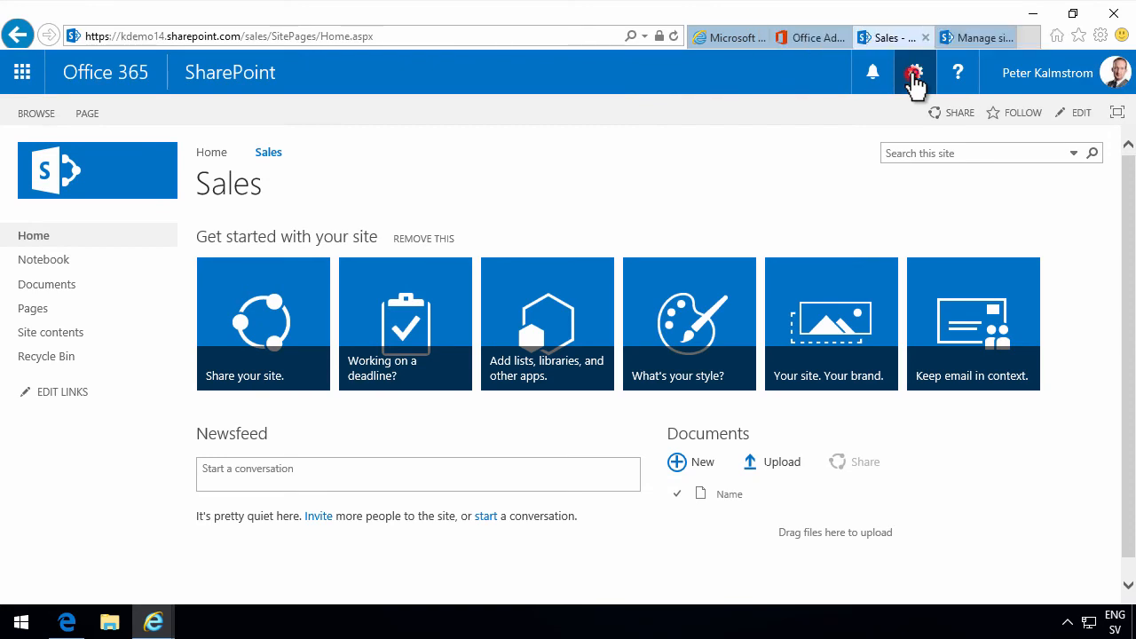
# - Add the Contoso Quote library app to the Sales site as a library named 'Sales Quotes'
pyautogui.click(914, 71)
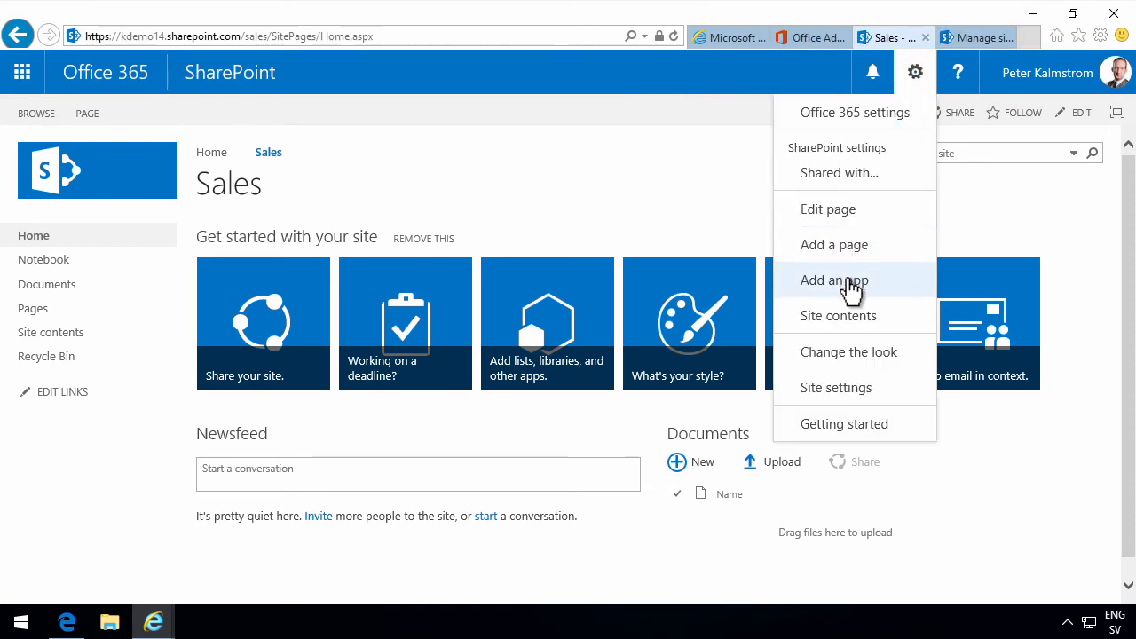
pyautogui.click(834, 281)
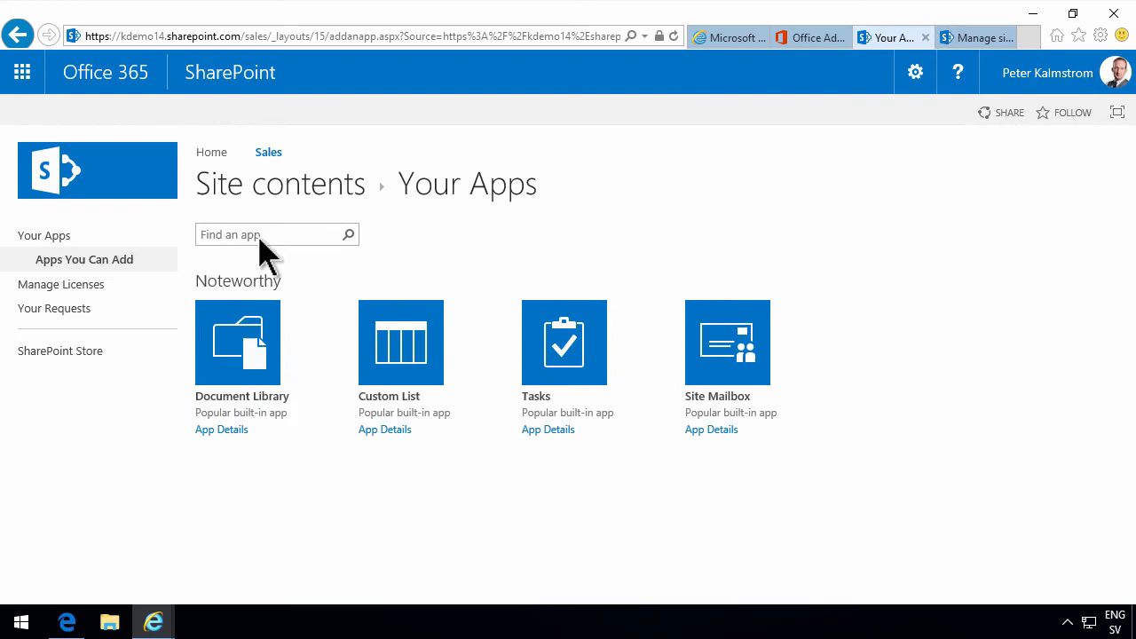
pyautogui.write('quote')
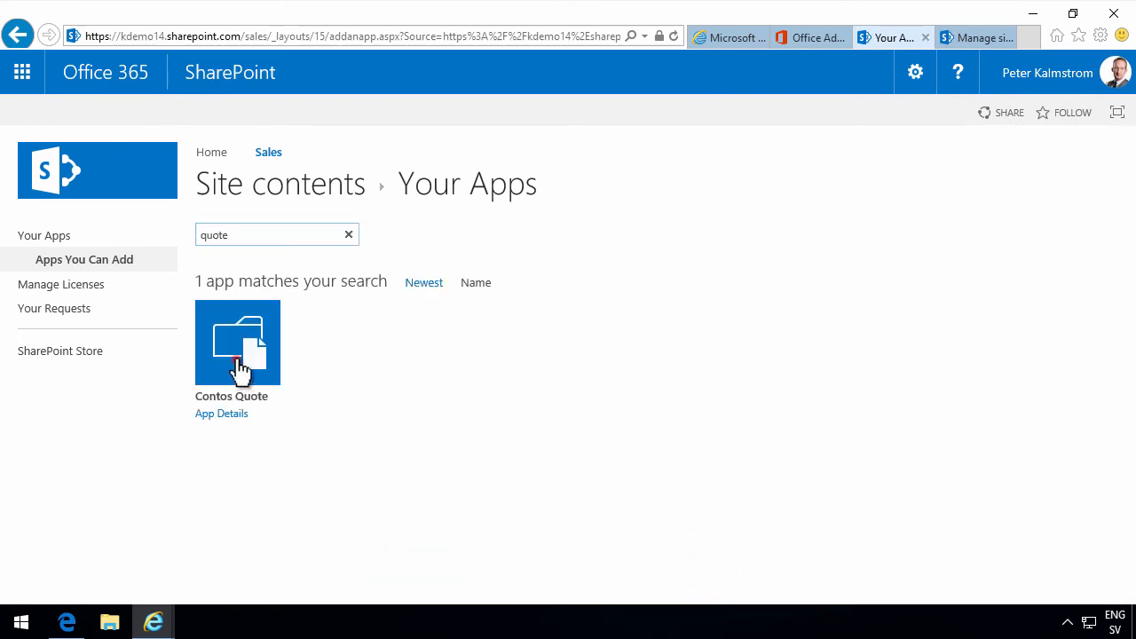
pyautogui.click(238, 343)
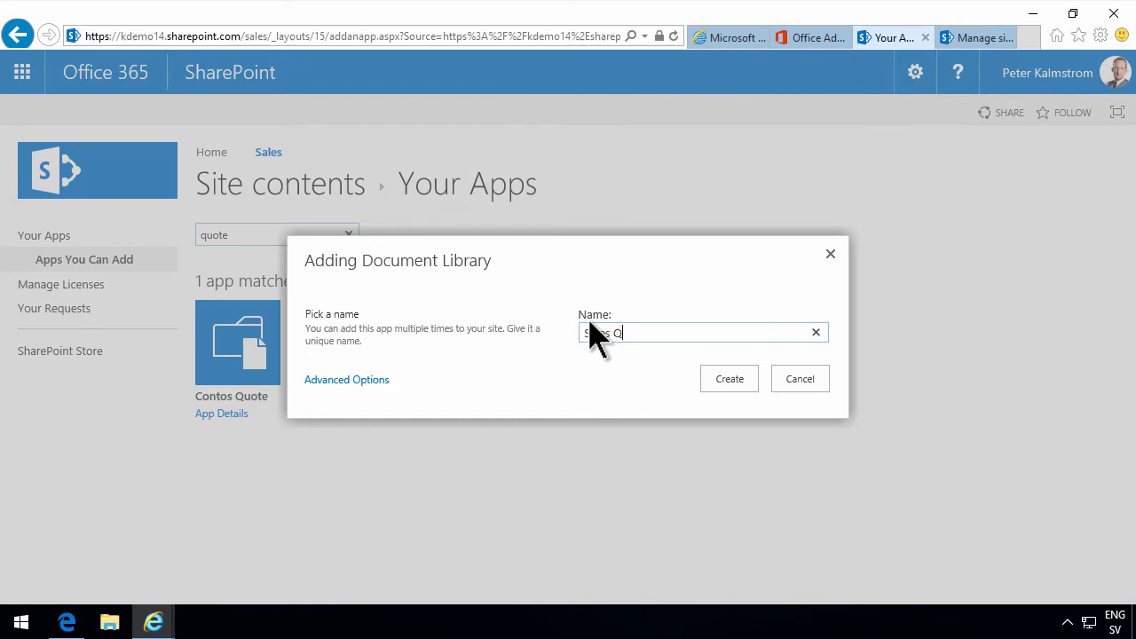
pyautogui.write('Sales Quotes')
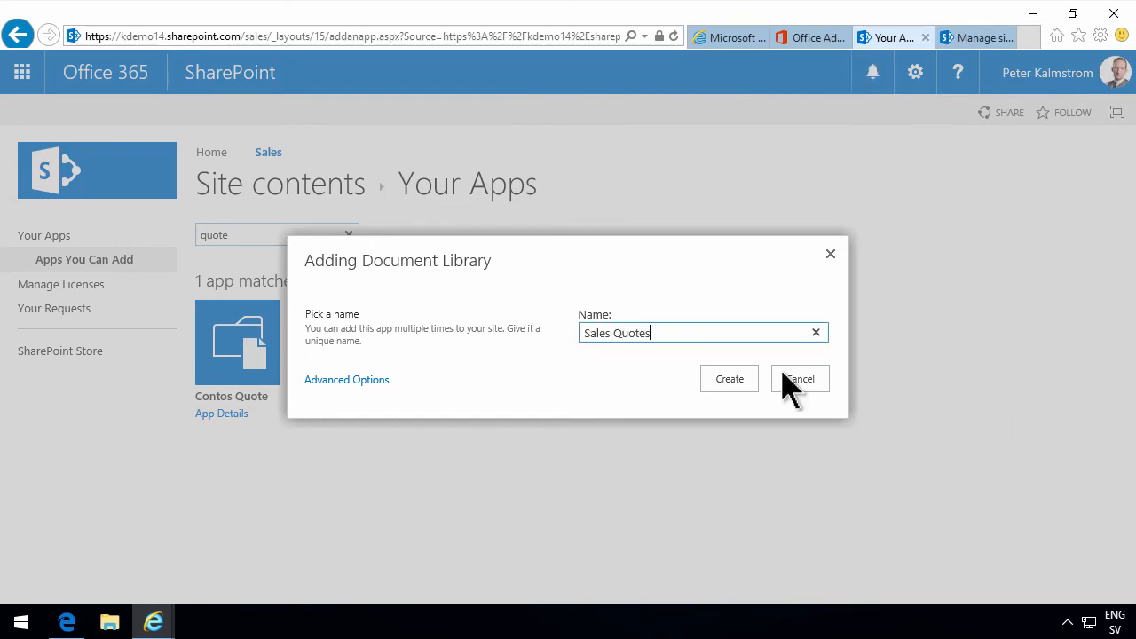
pyautogui.click(728, 378)
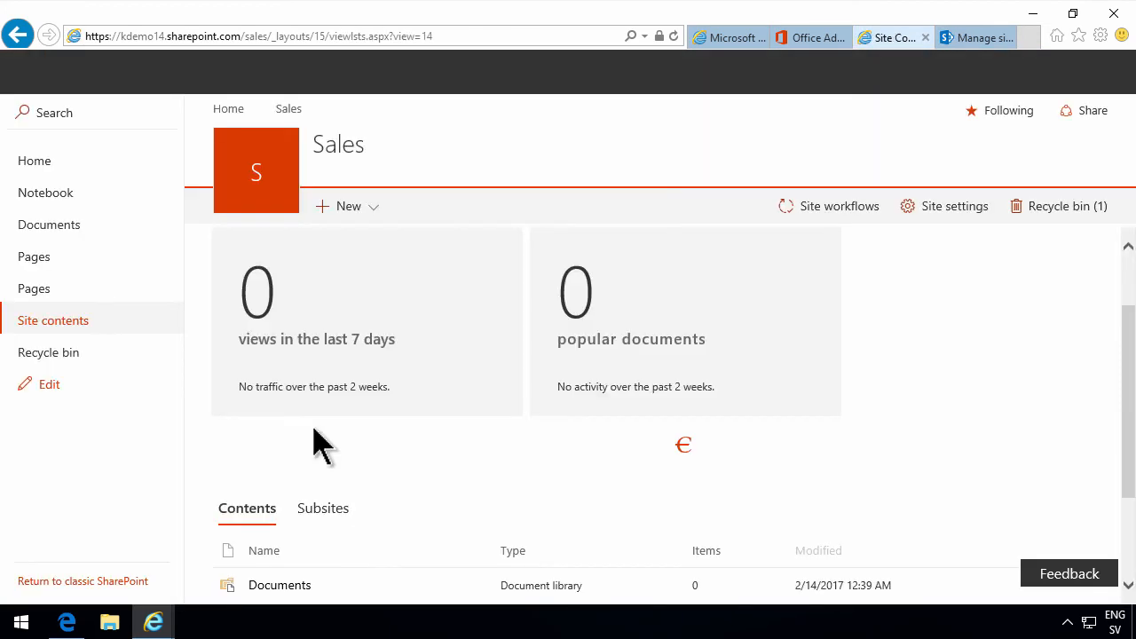
# - Create a new quote document in the Sales Quotes library in Word Online and return to the library
pyautogui.scroll(-3)
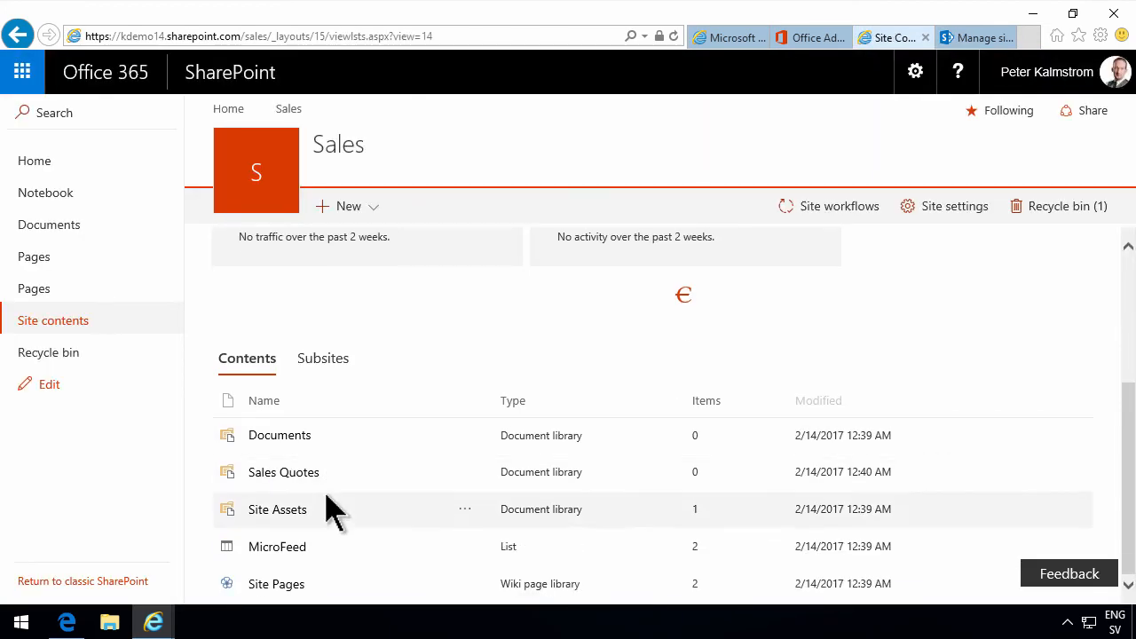
pyautogui.click(284, 471)
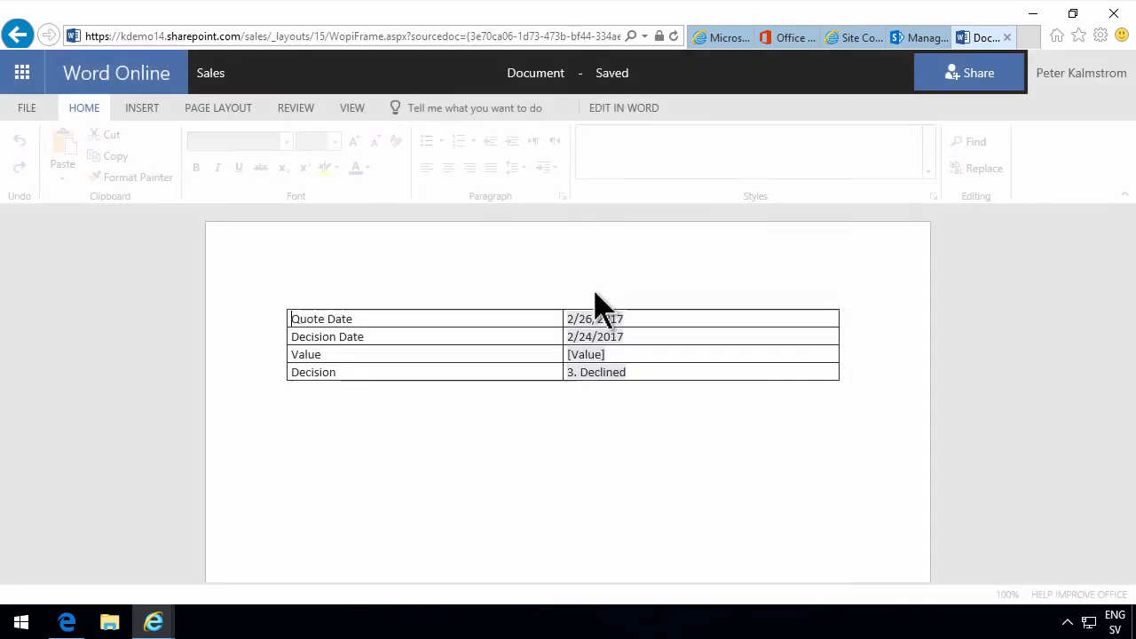
pyautogui.click(594, 319)
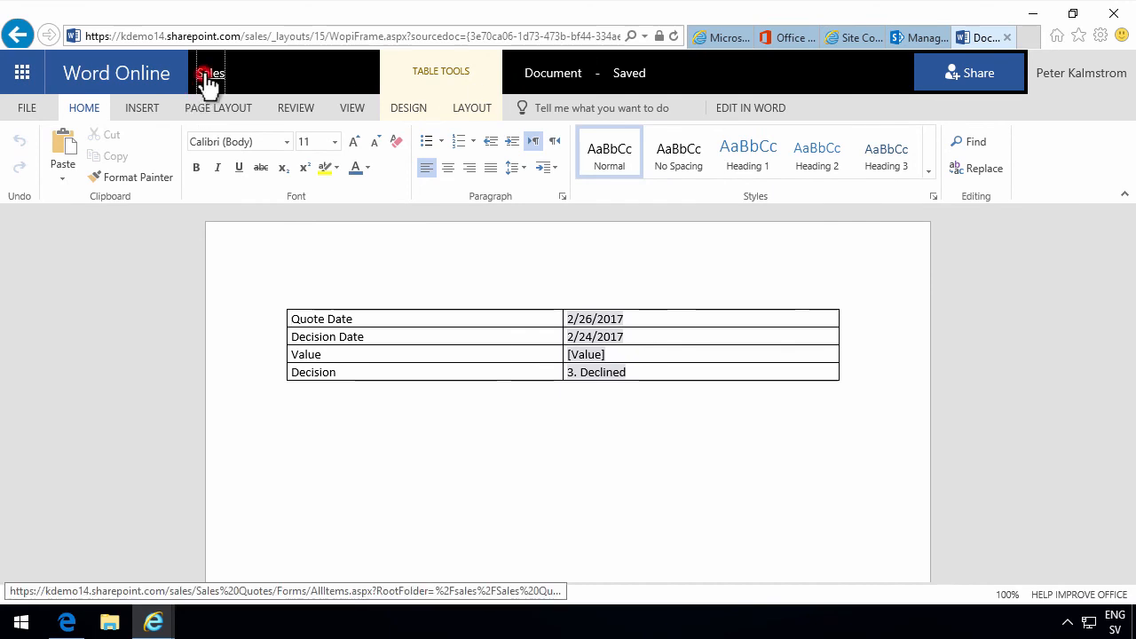
pyautogui.click(211, 73)
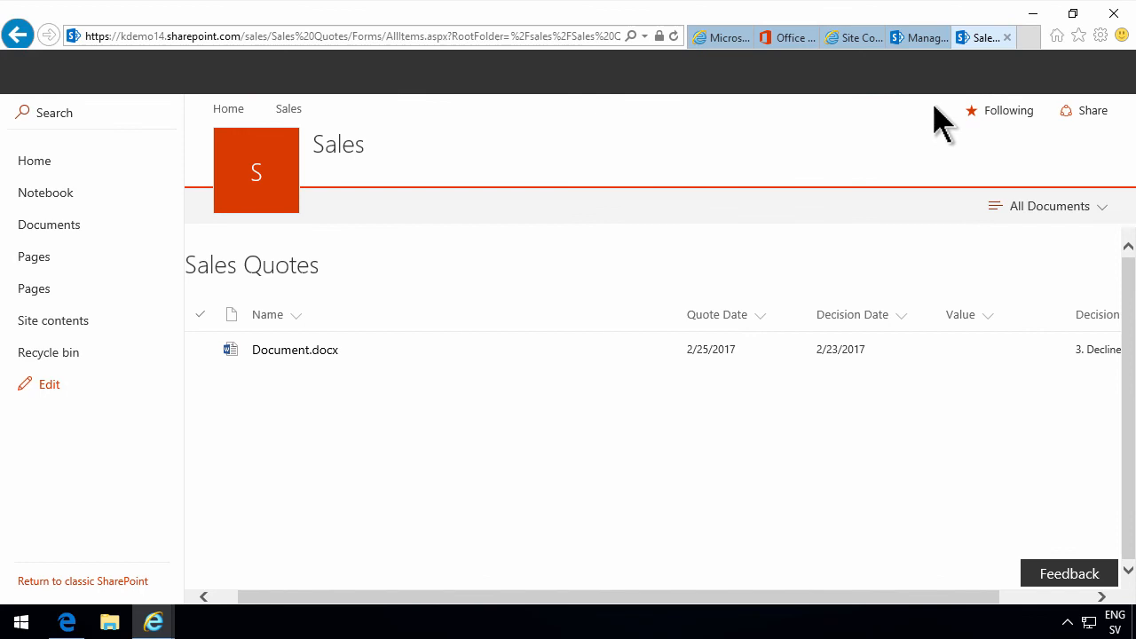
# - Set the Sales Quotes library's advanced settings to open documents in the client application
pyautogui.click(915, 72)
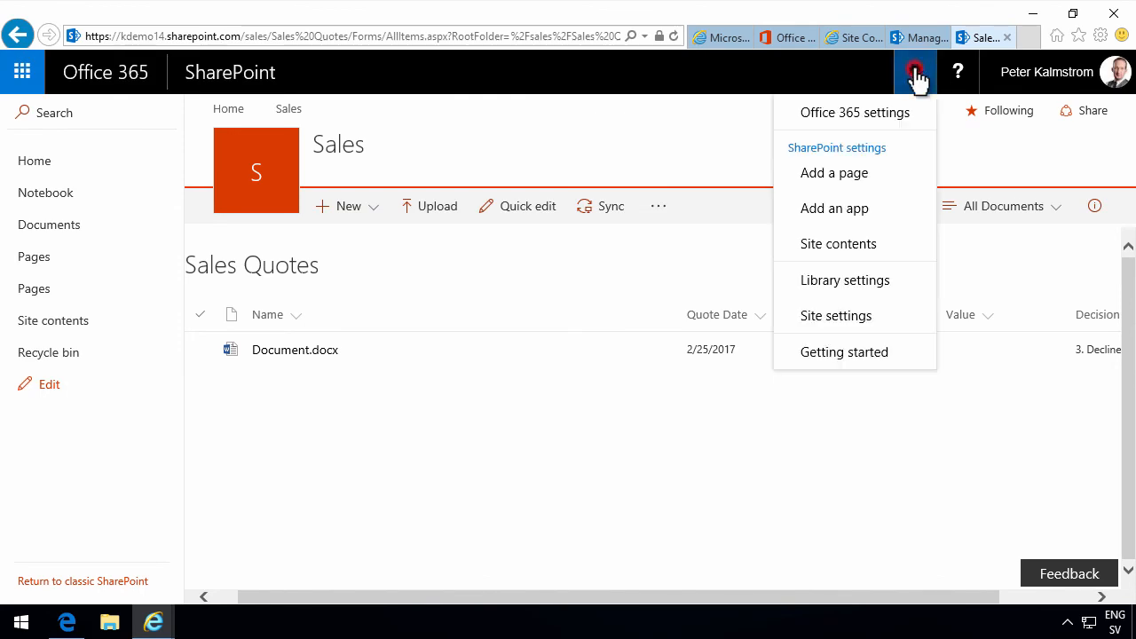
pyautogui.click(859, 293)
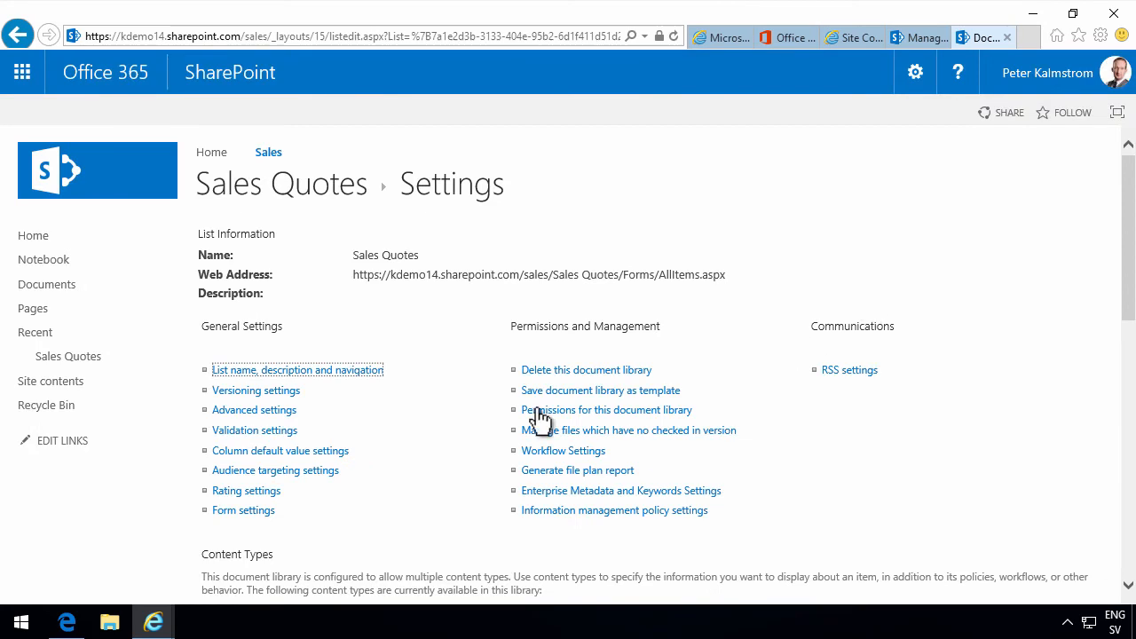
pyautogui.scroll(-3)
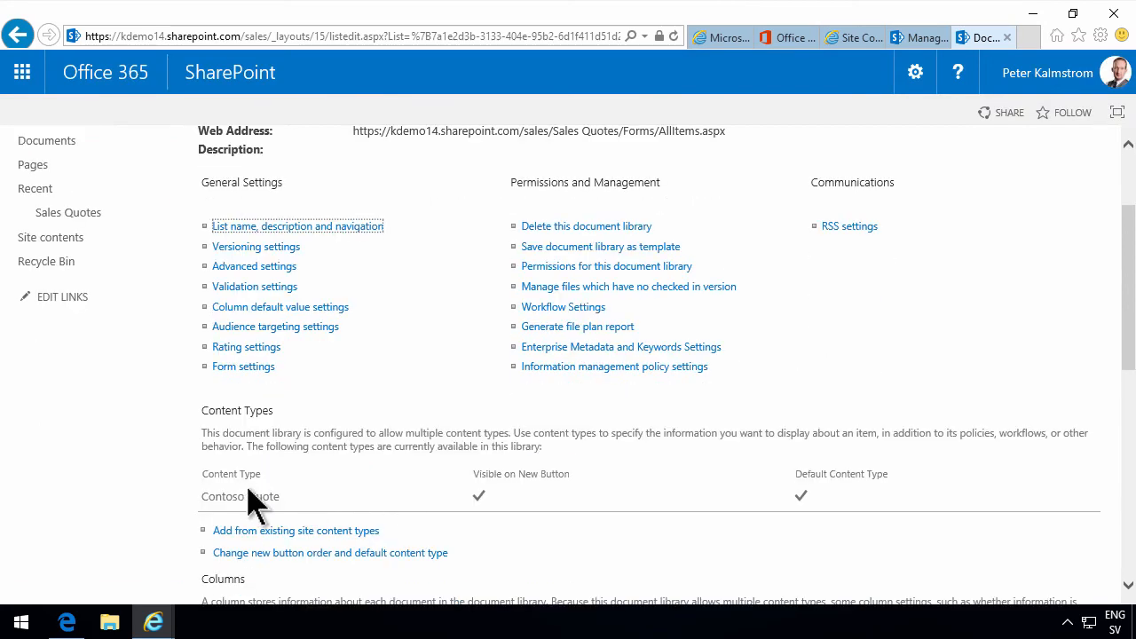
pyautogui.moveTo(255, 267)
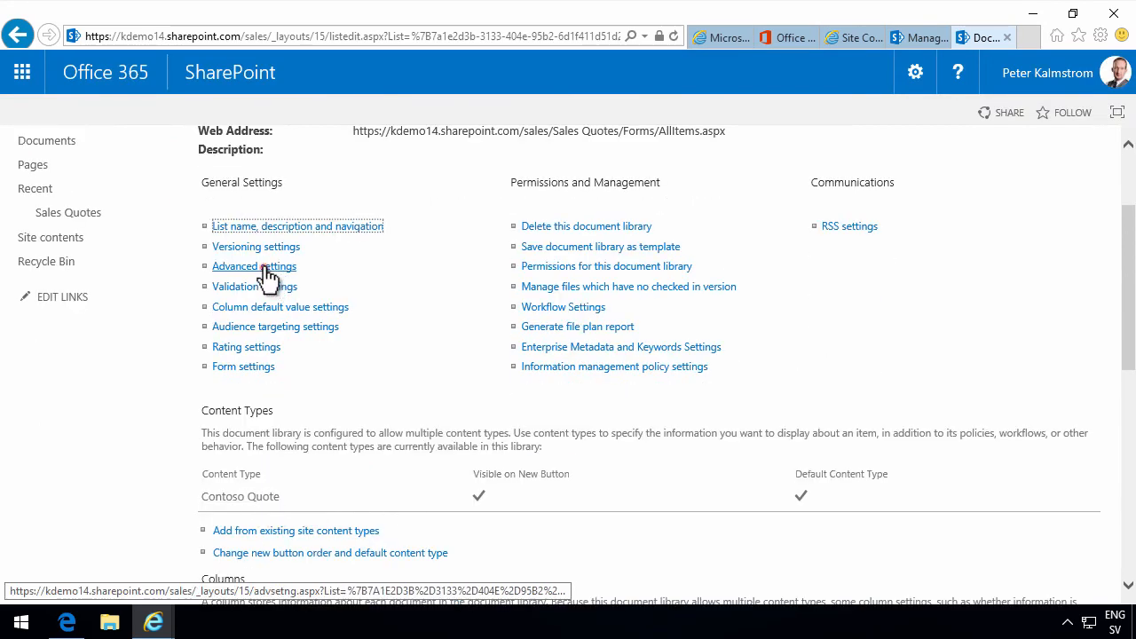
pyautogui.click(254, 266)
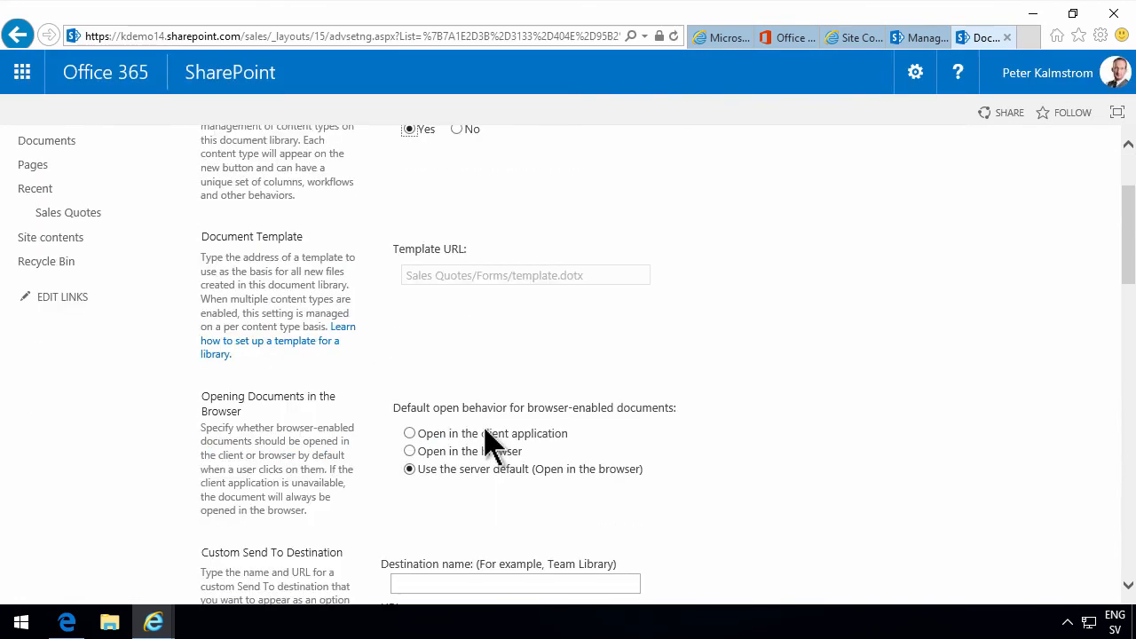
pyautogui.scroll(-3)
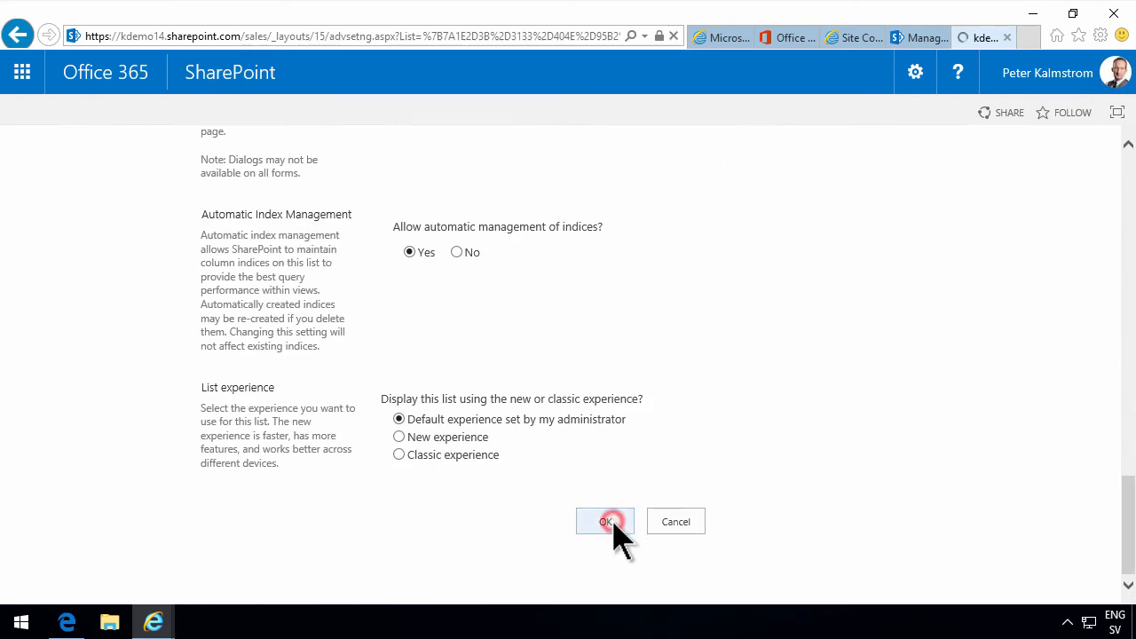
pyautogui.click(605, 521)
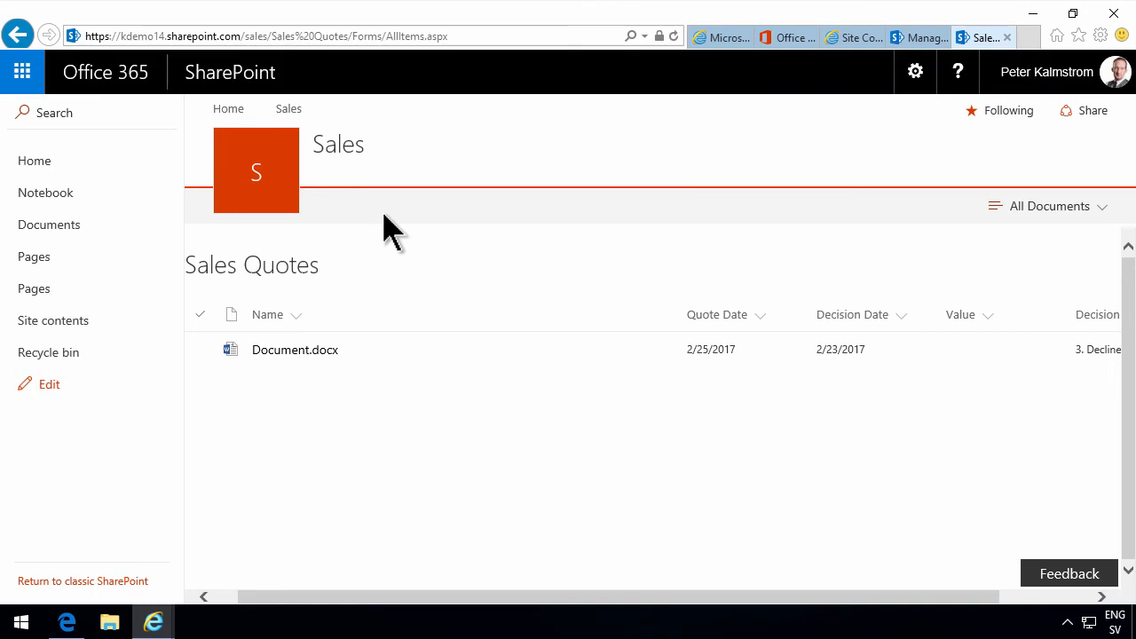
# - Start a new Contoso Quote document from the library and let it open in desktop Word
pyautogui.click(347, 206)
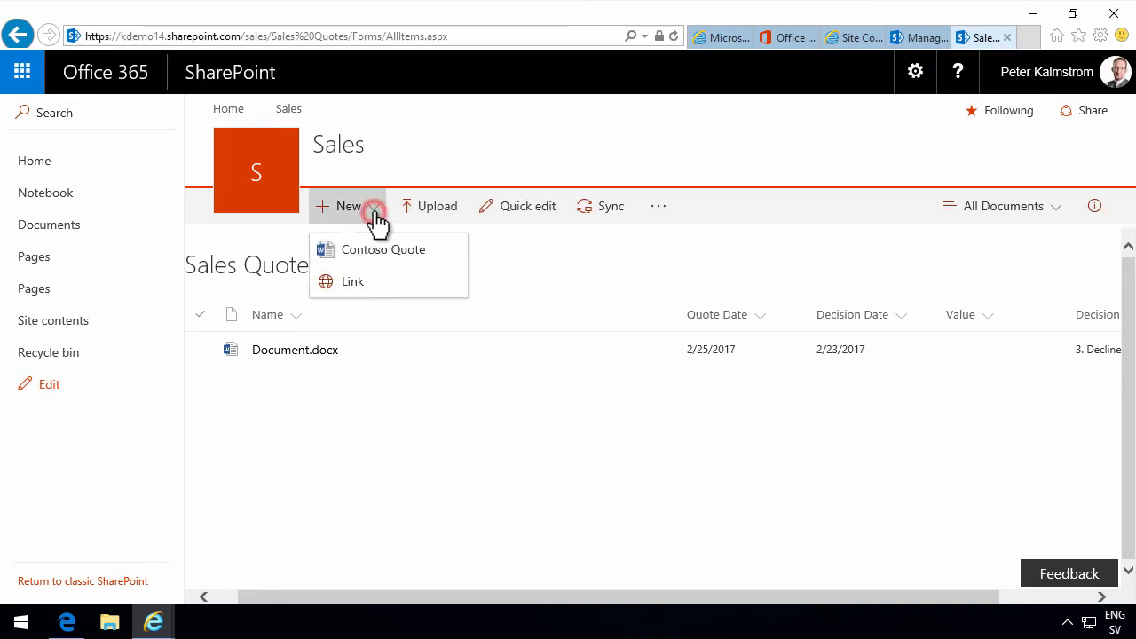
pyautogui.click(383, 249)
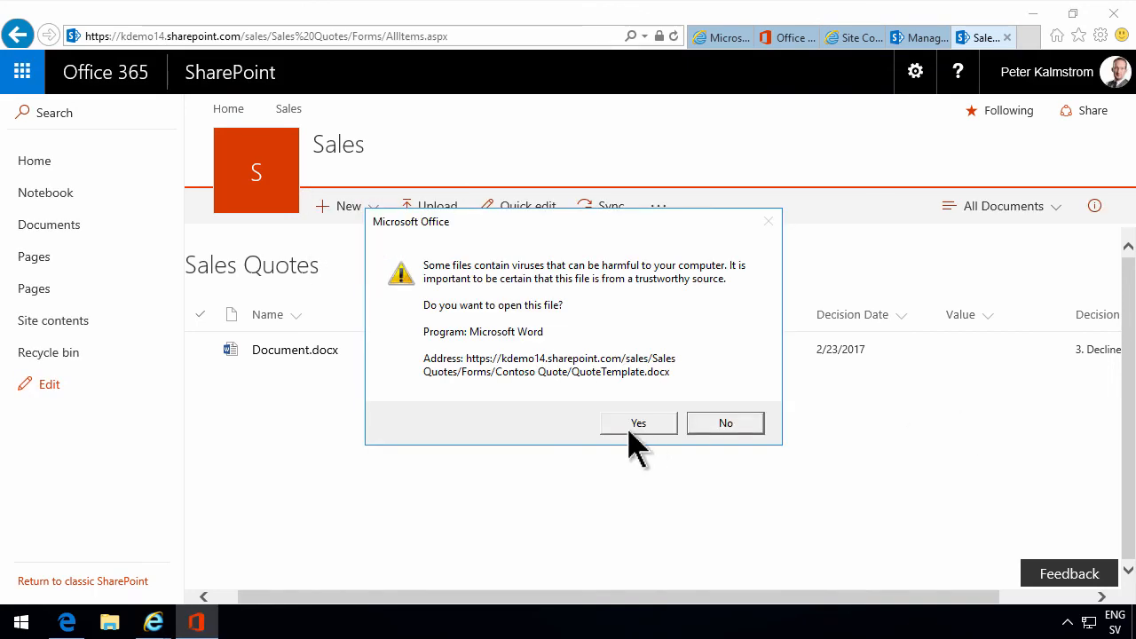
pyautogui.click(638, 422)
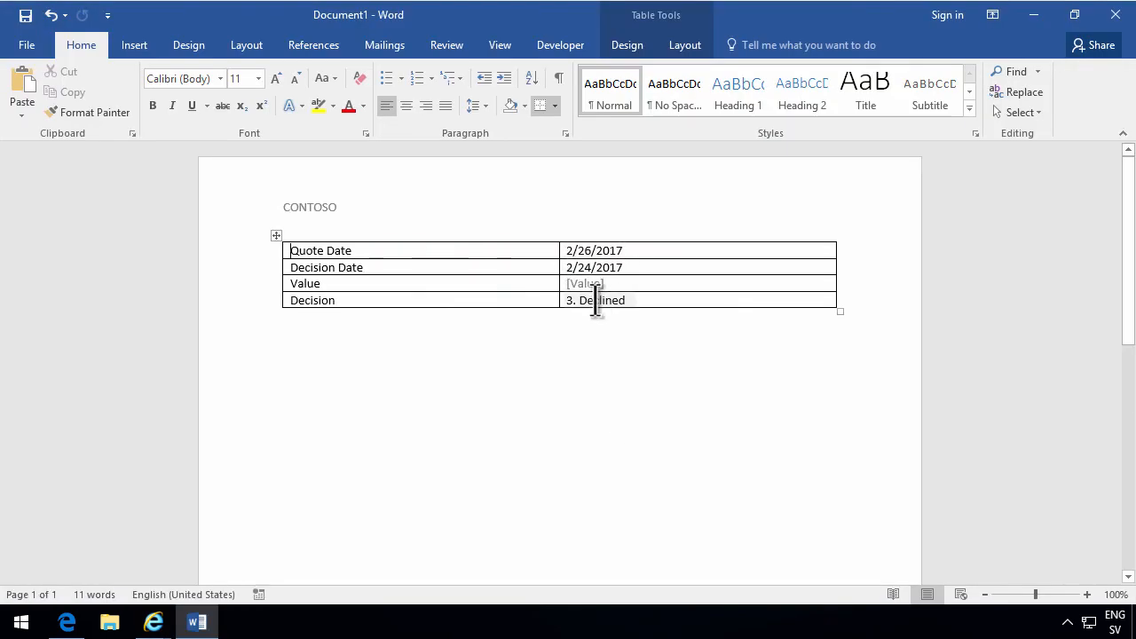
# - Set the quote's Decision to '1. Undecided' and its Value to 6000
pyautogui.click(641, 300)
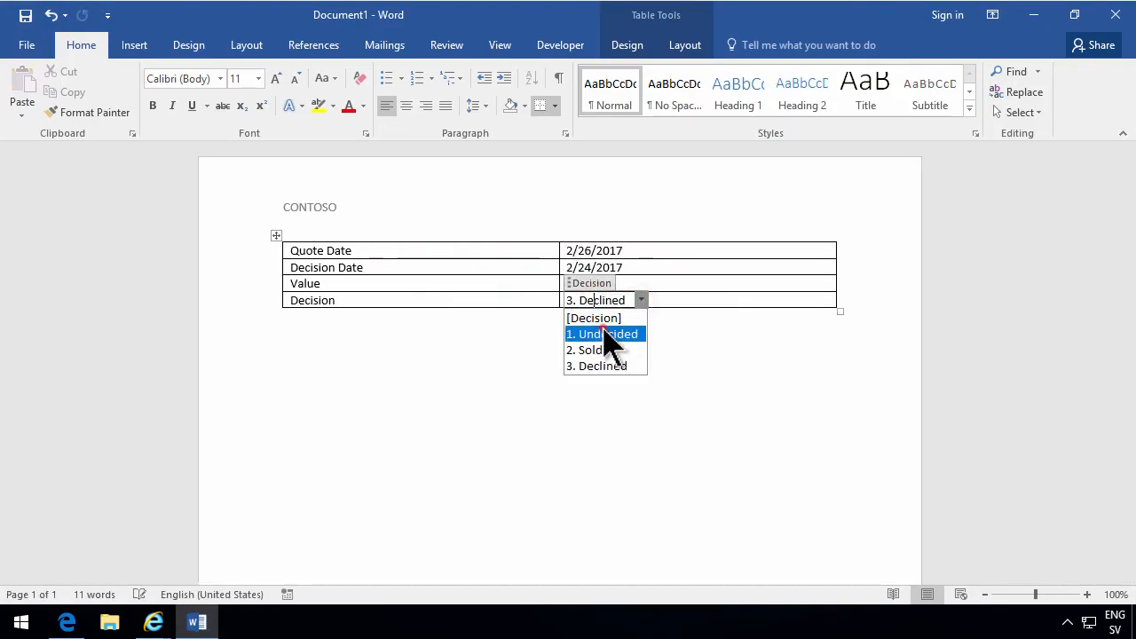
pyautogui.click(602, 333)
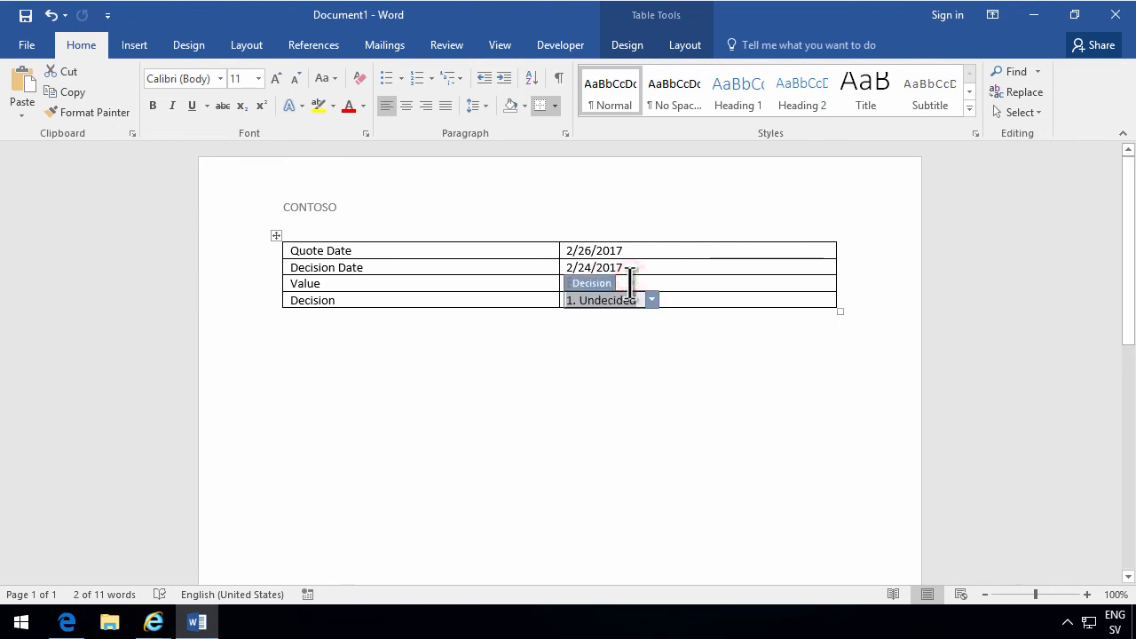
pyautogui.click(584, 283)
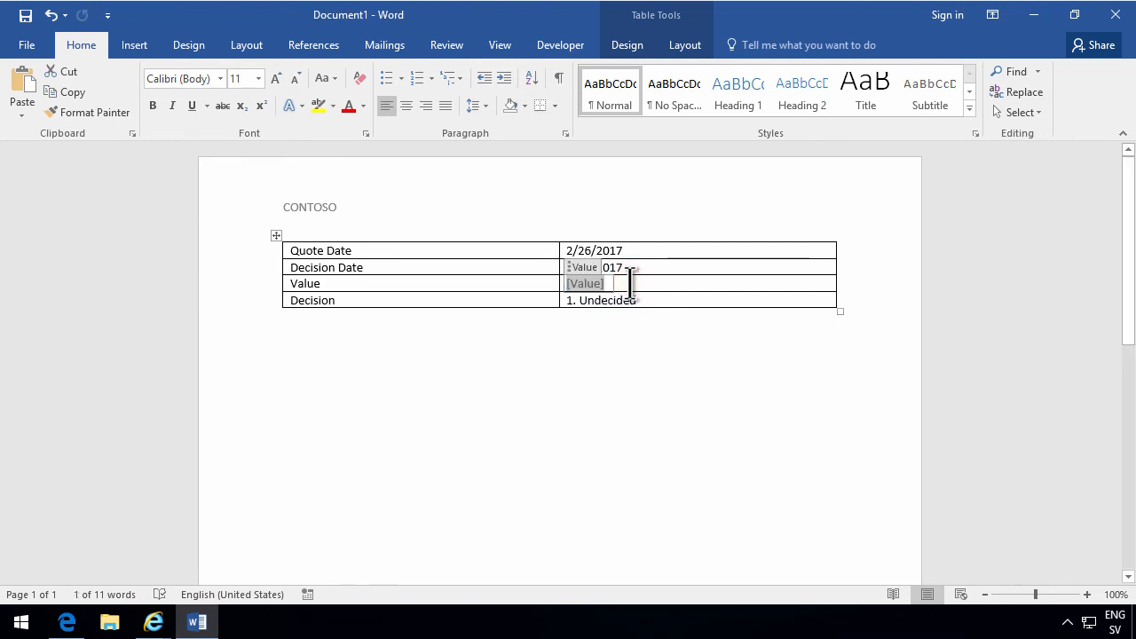
pyautogui.write('6000')
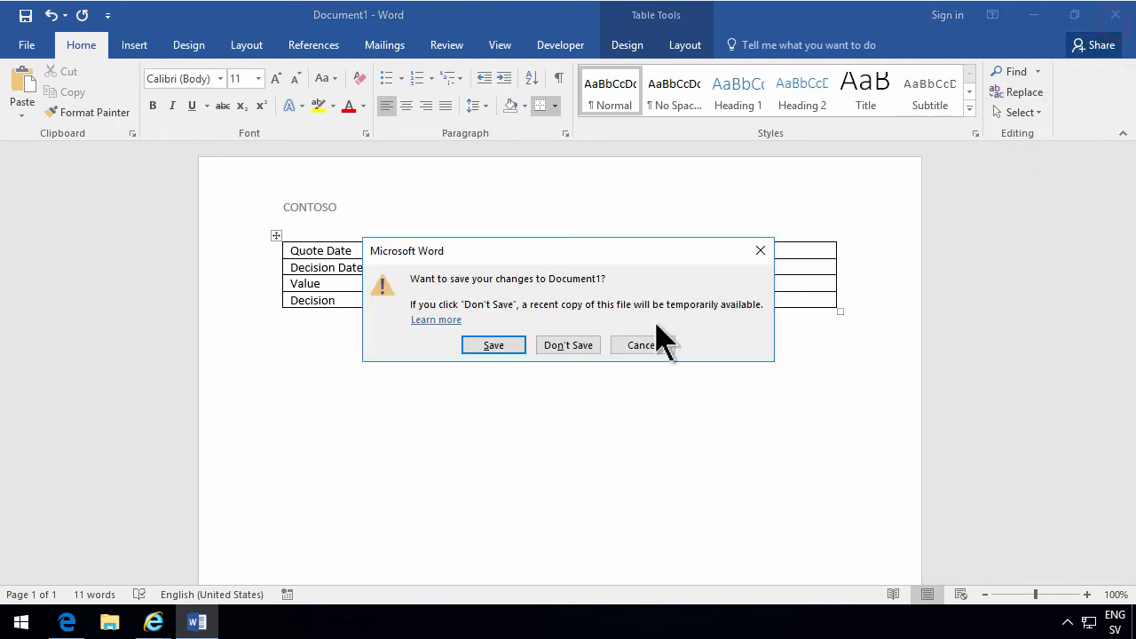
# - Save the quote to the Sales Quotes library as Quote 1.docx
pyautogui.click(494, 344)
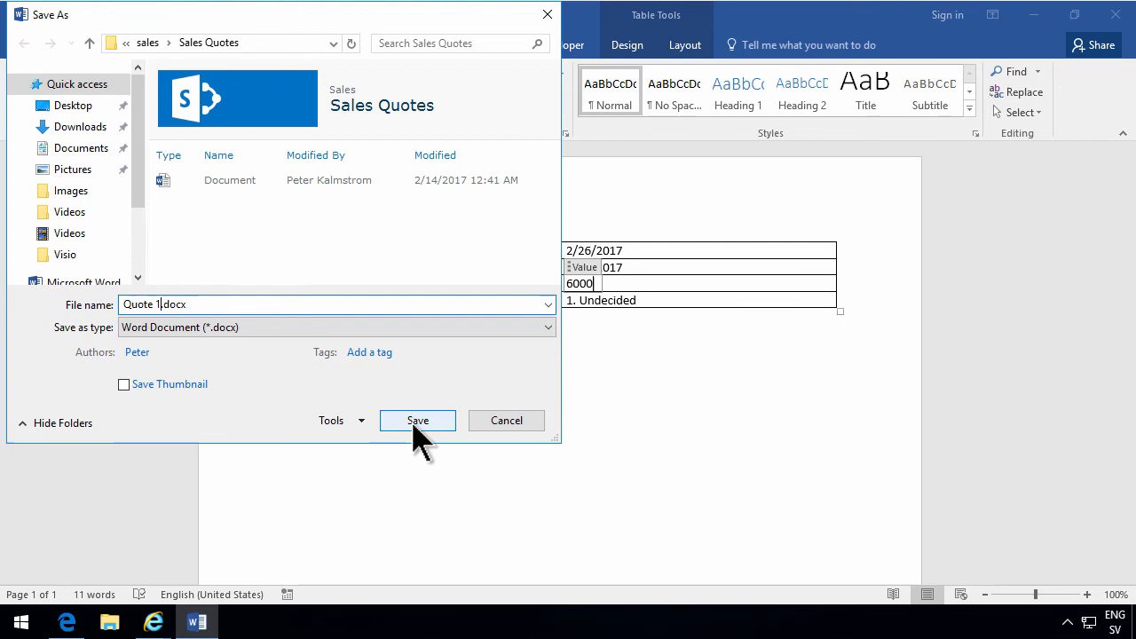
pyautogui.click(417, 419)
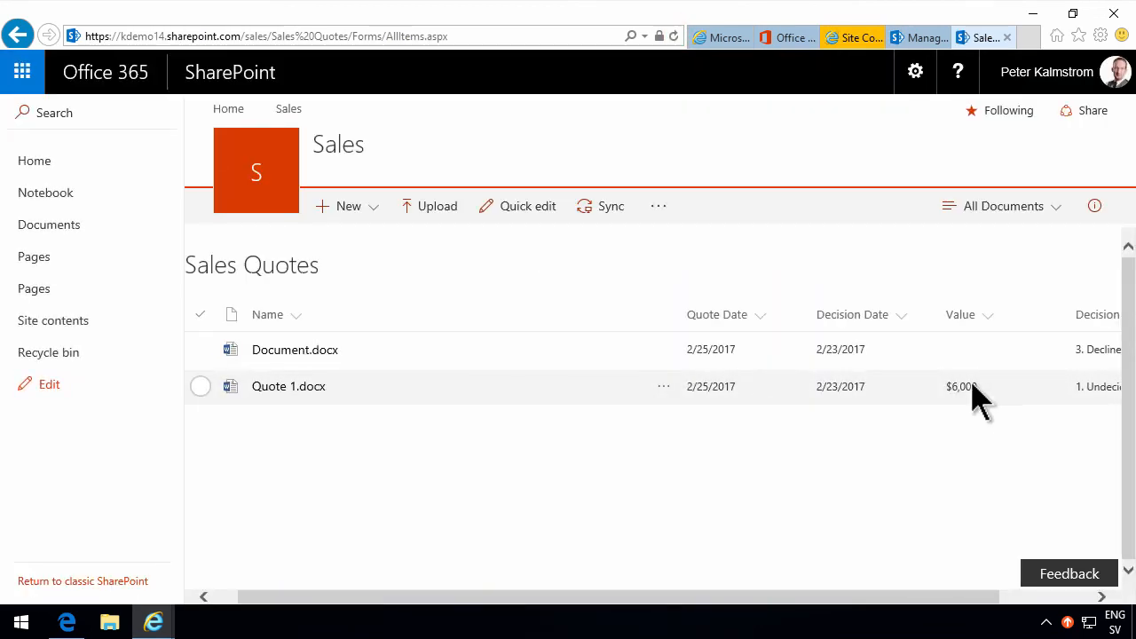
pyautogui.moveTo(976, 603)
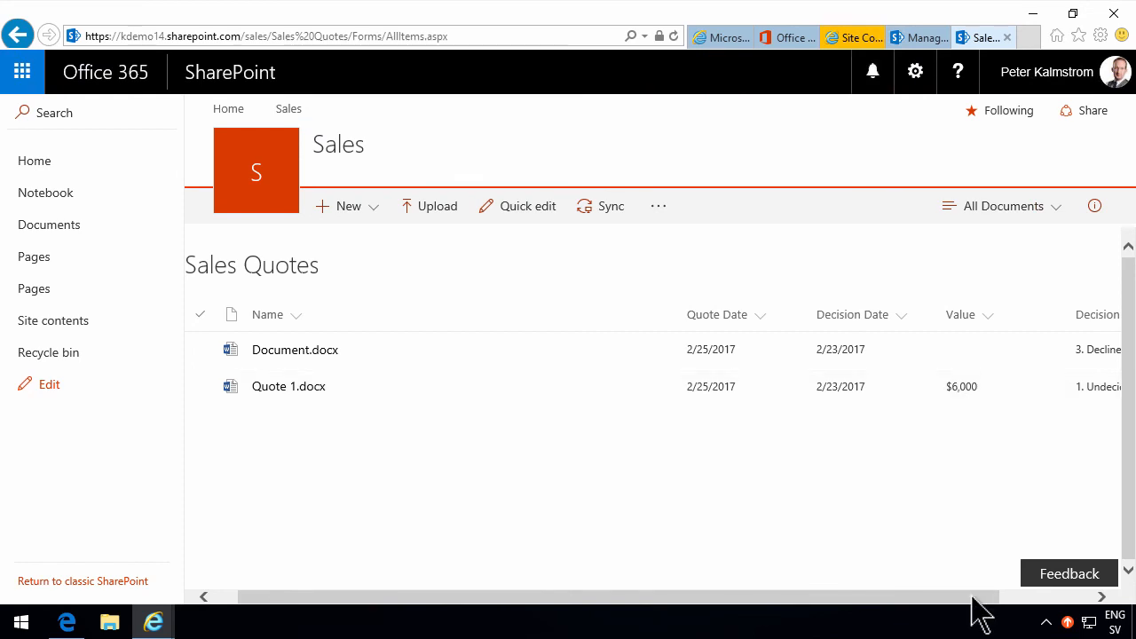